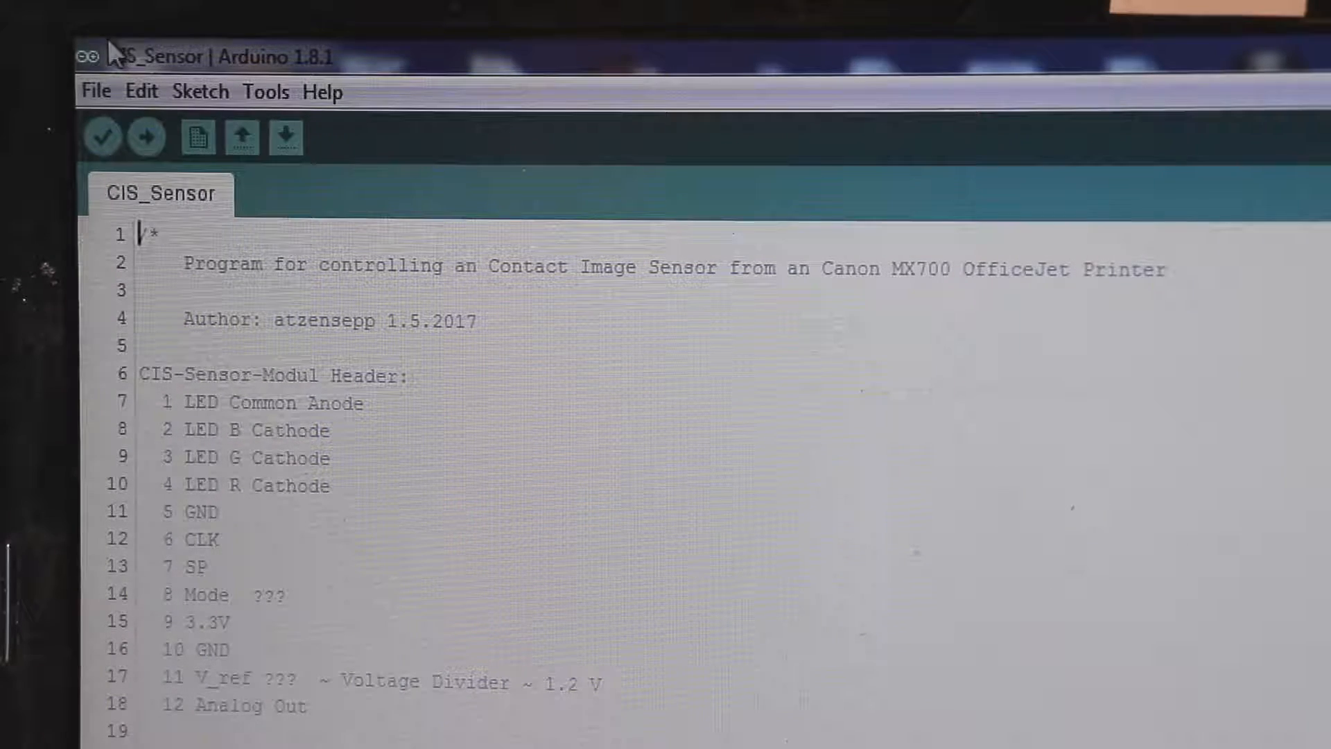
Step: Open the ArduinoISP sketch from File > Examples > 11.ArduinoISP
{"action": "left_click", "coordinate": [95, 91]}
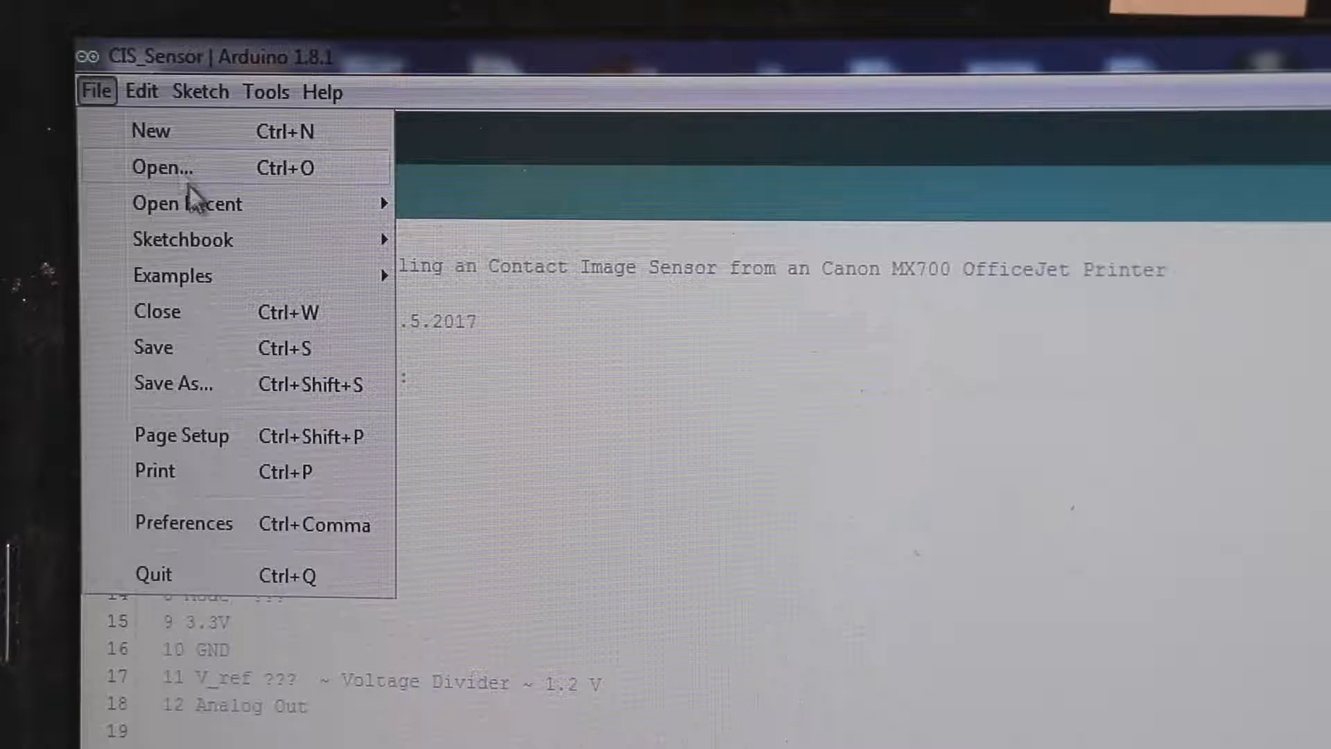
{"action": "left_click", "coordinate": [173, 275]}
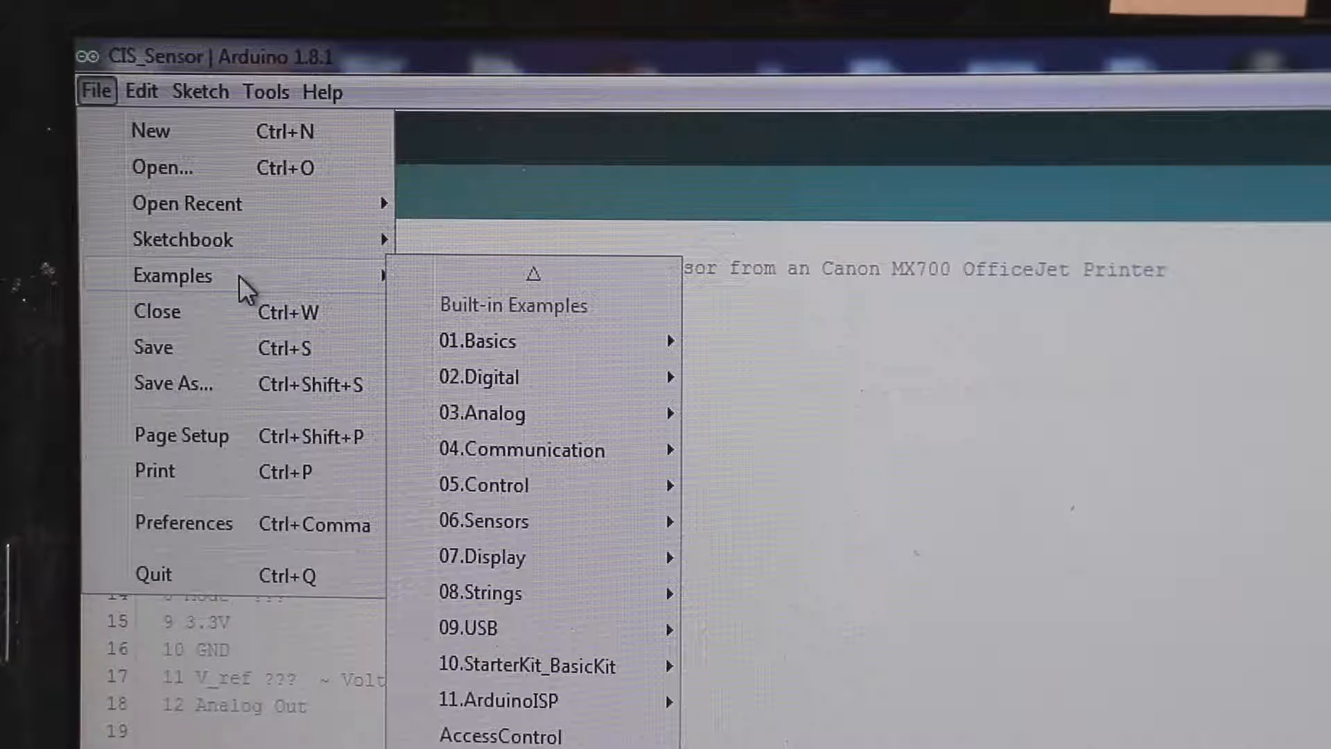
{"action": "mouse_move", "coordinate": [548, 574]}
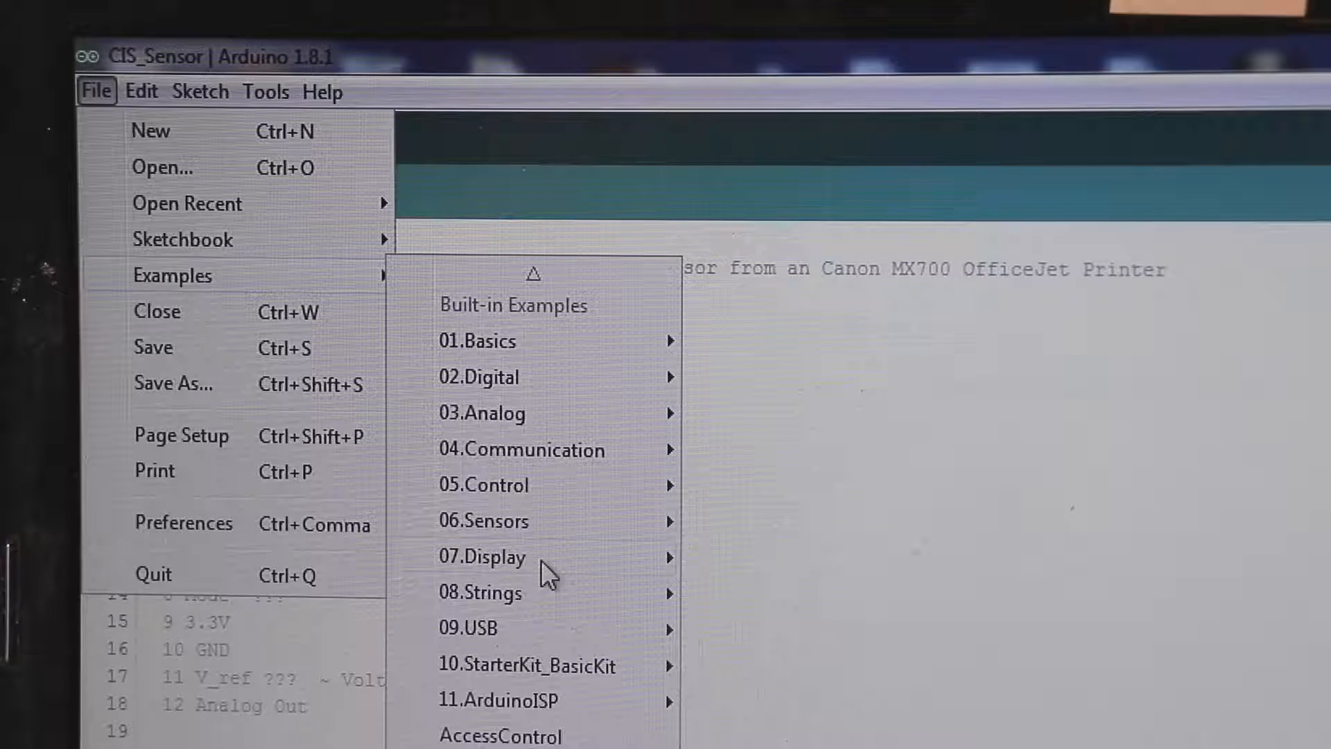
{"action": "mouse_move", "coordinate": [498, 699]}
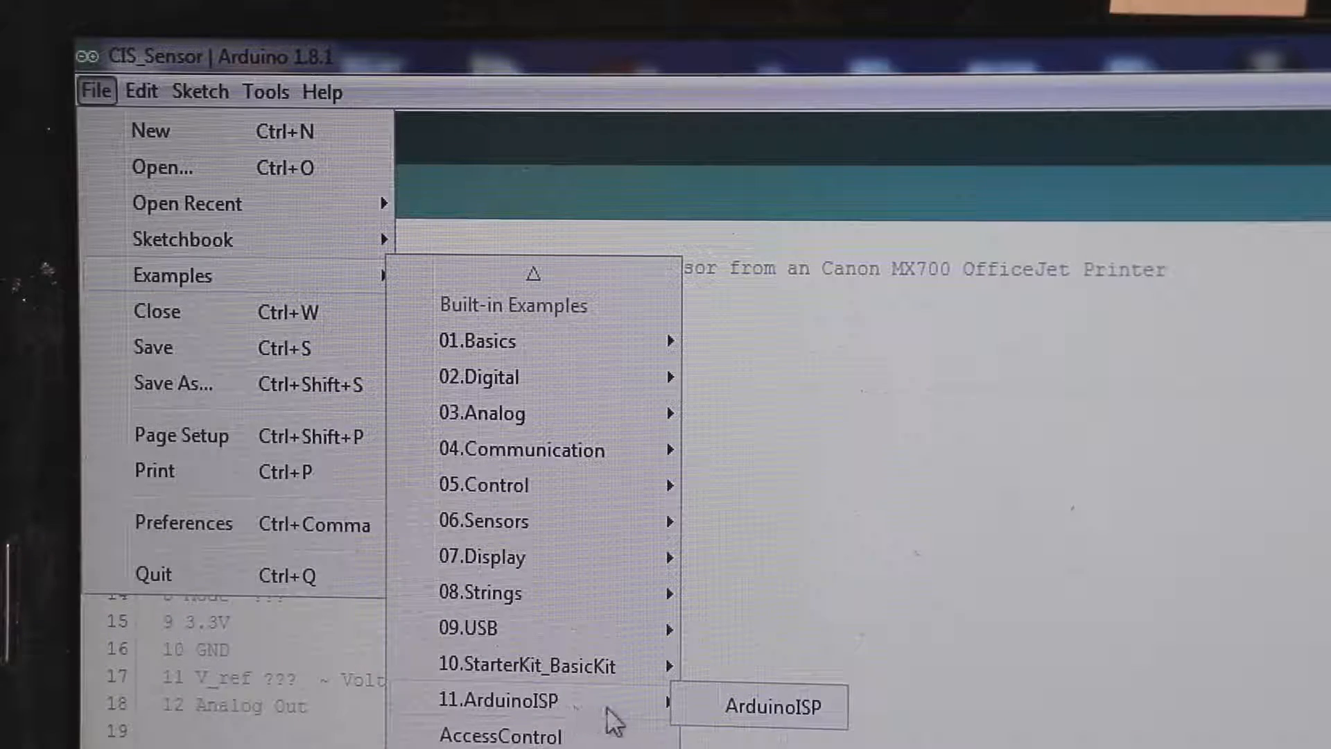
{"action": "left_click", "coordinate": [758, 706]}
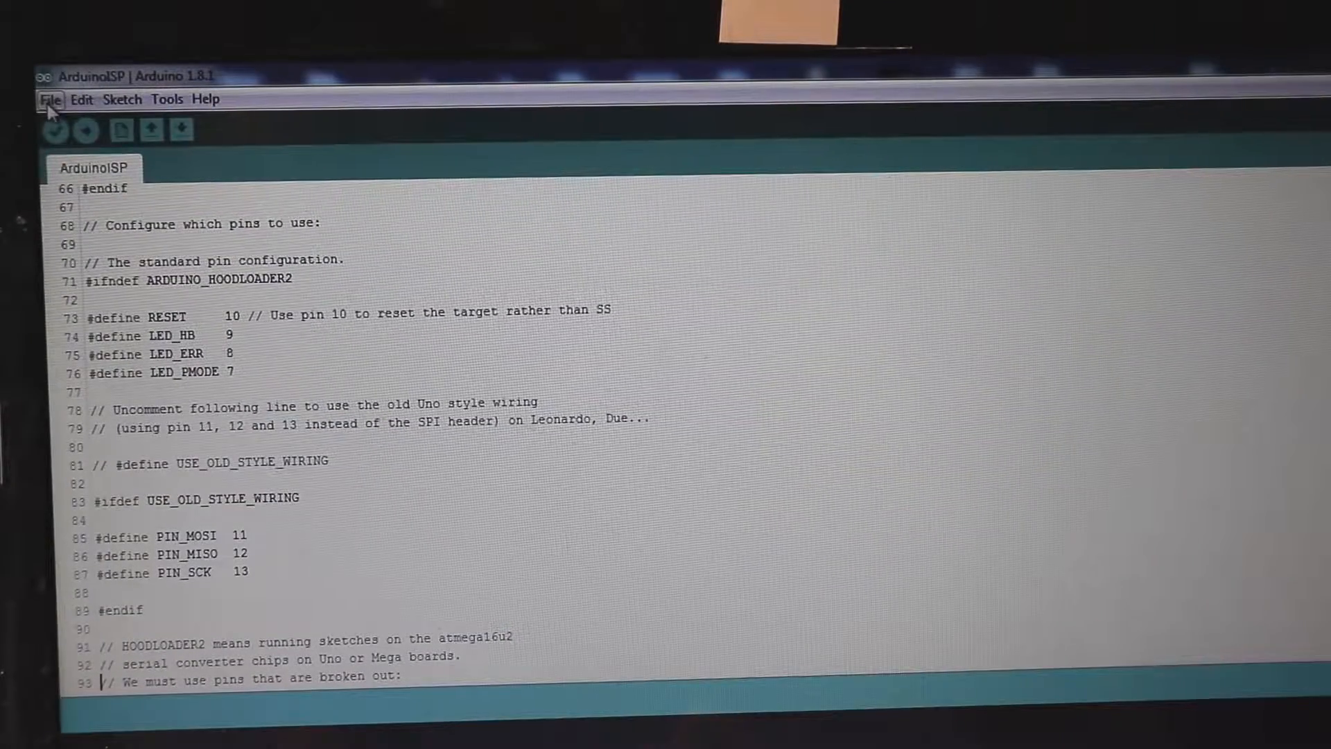
{"action": "left_click", "coordinate": [50, 99]}
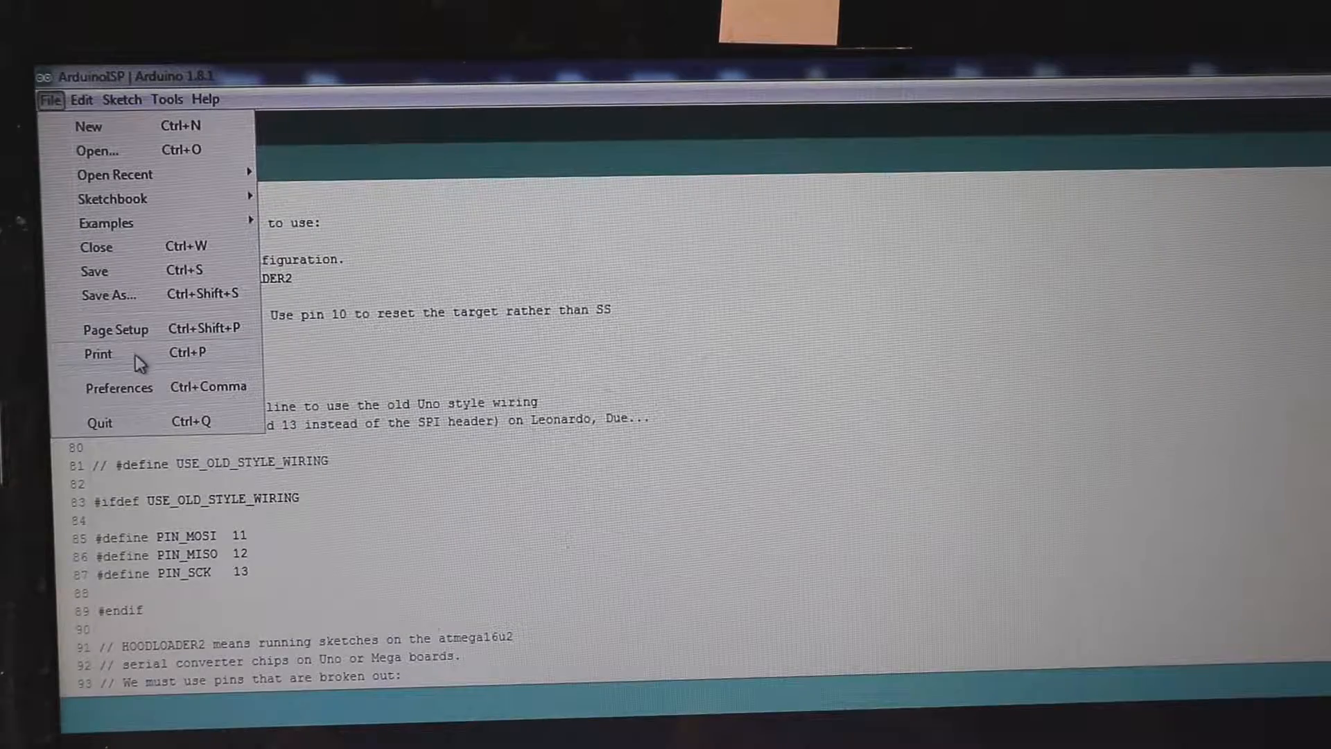
{"action": "left_click", "coordinate": [118, 389]}
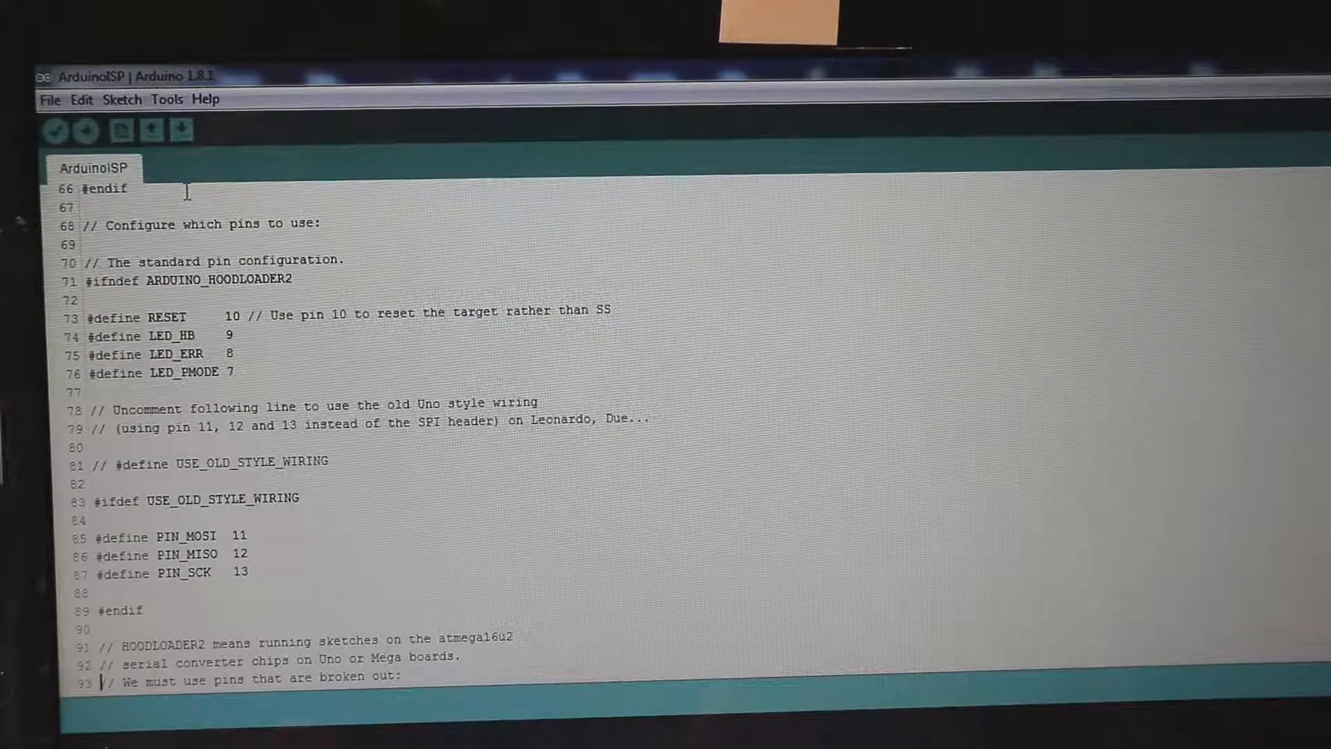
Step: Scroll the board list to confirm attiny package 1.0.2 is installed
{"action": "left_click", "coordinate": [122, 99]}
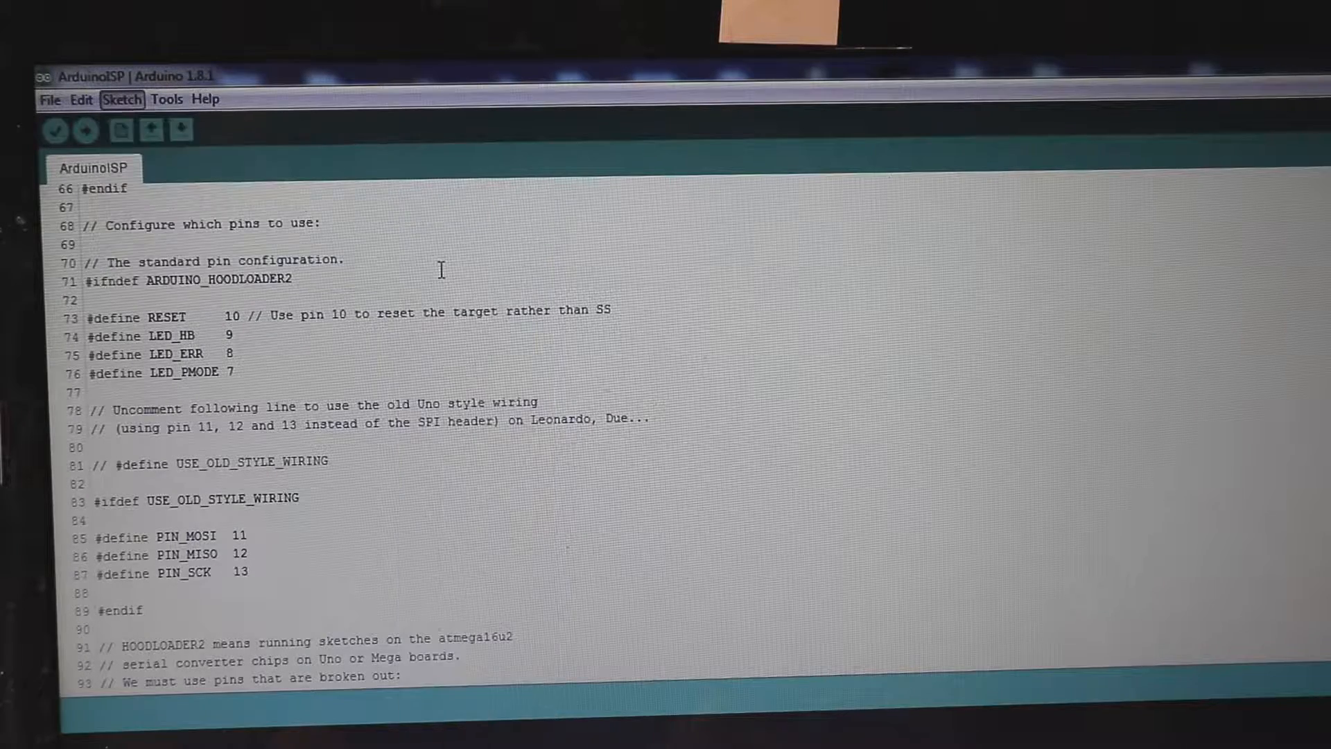
{"action": "mouse_move", "coordinate": [1079, 344]}
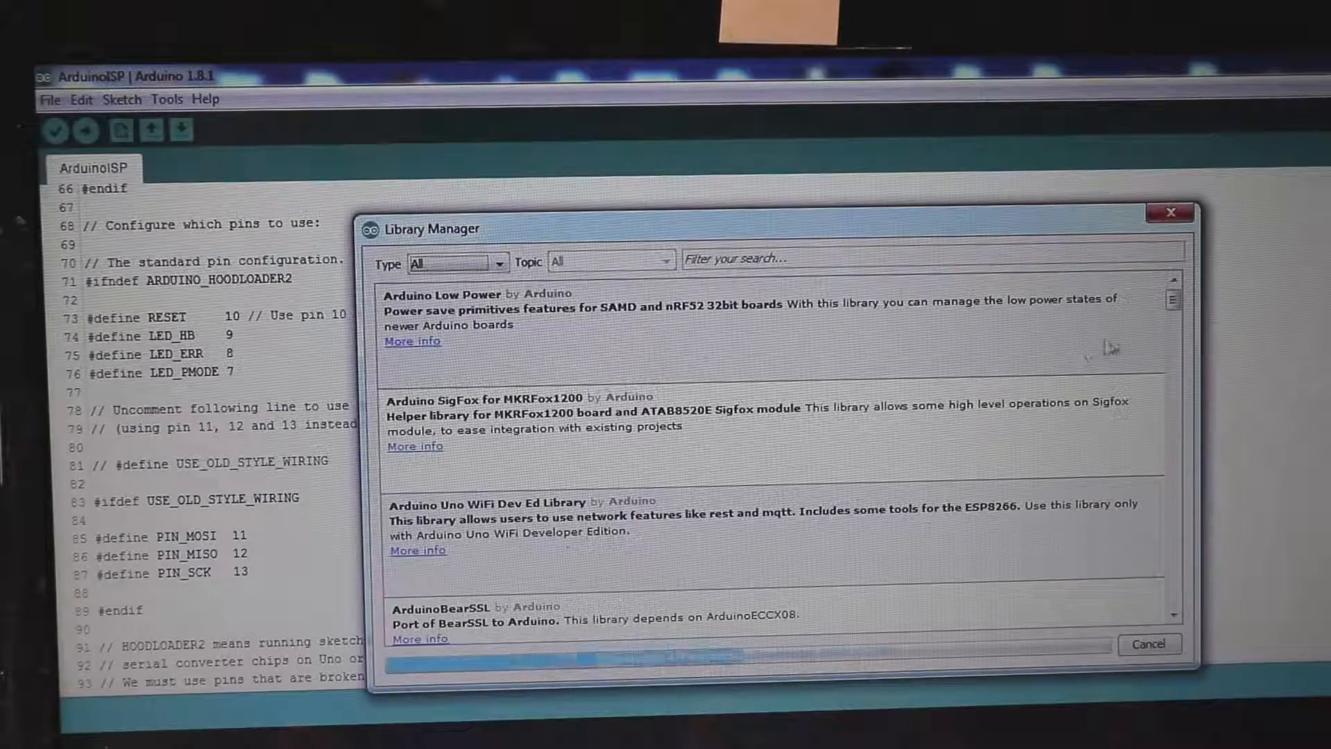
{"action": "scroll", "scroll_direction": "down", "scroll_amount": 3}
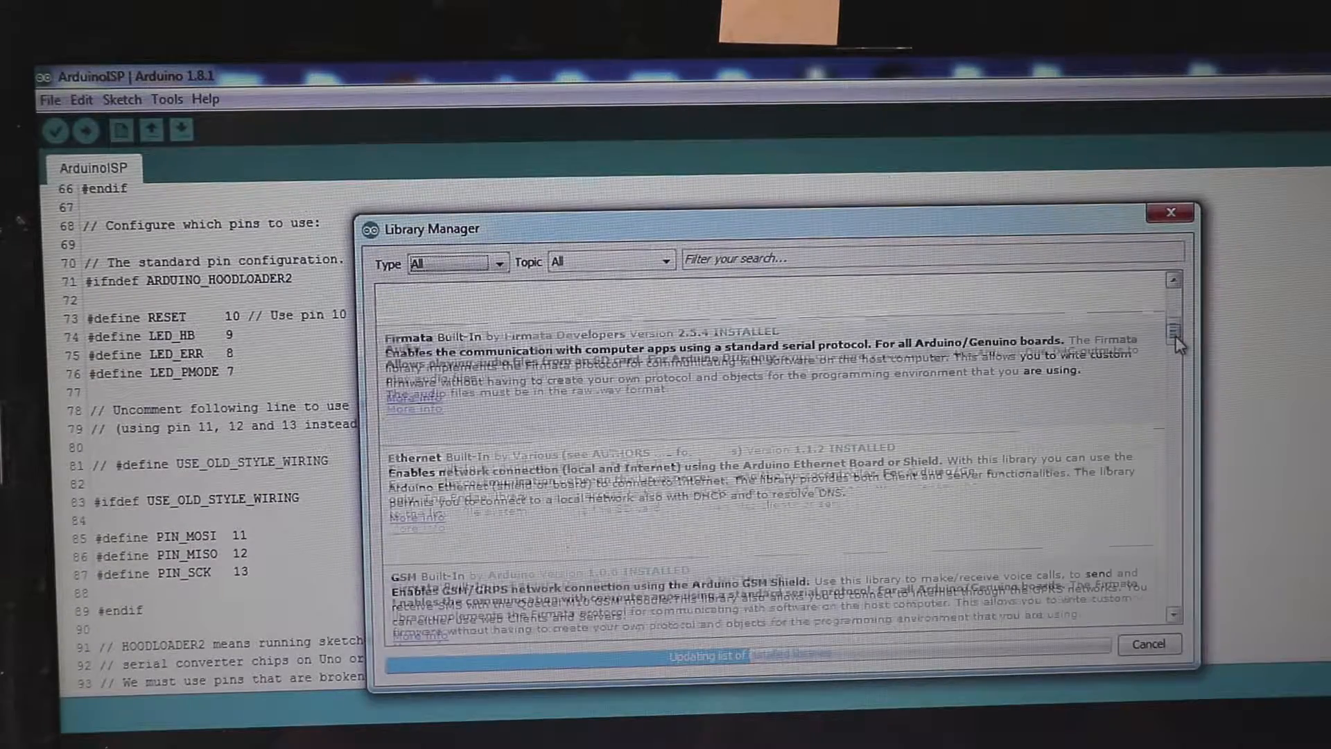
{"action": "scroll", "scroll_direction": "down", "scroll_amount": 3}
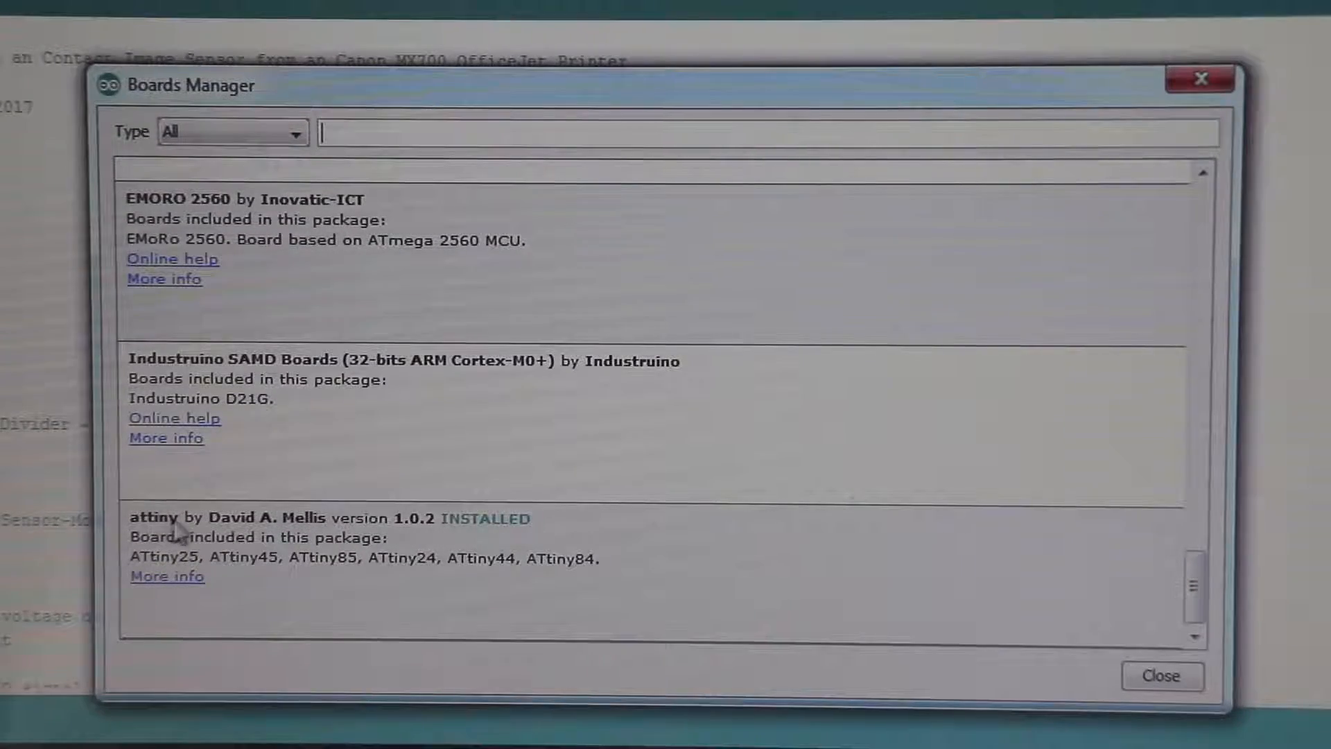
{"action": "mouse_move", "coordinate": [340, 543]}
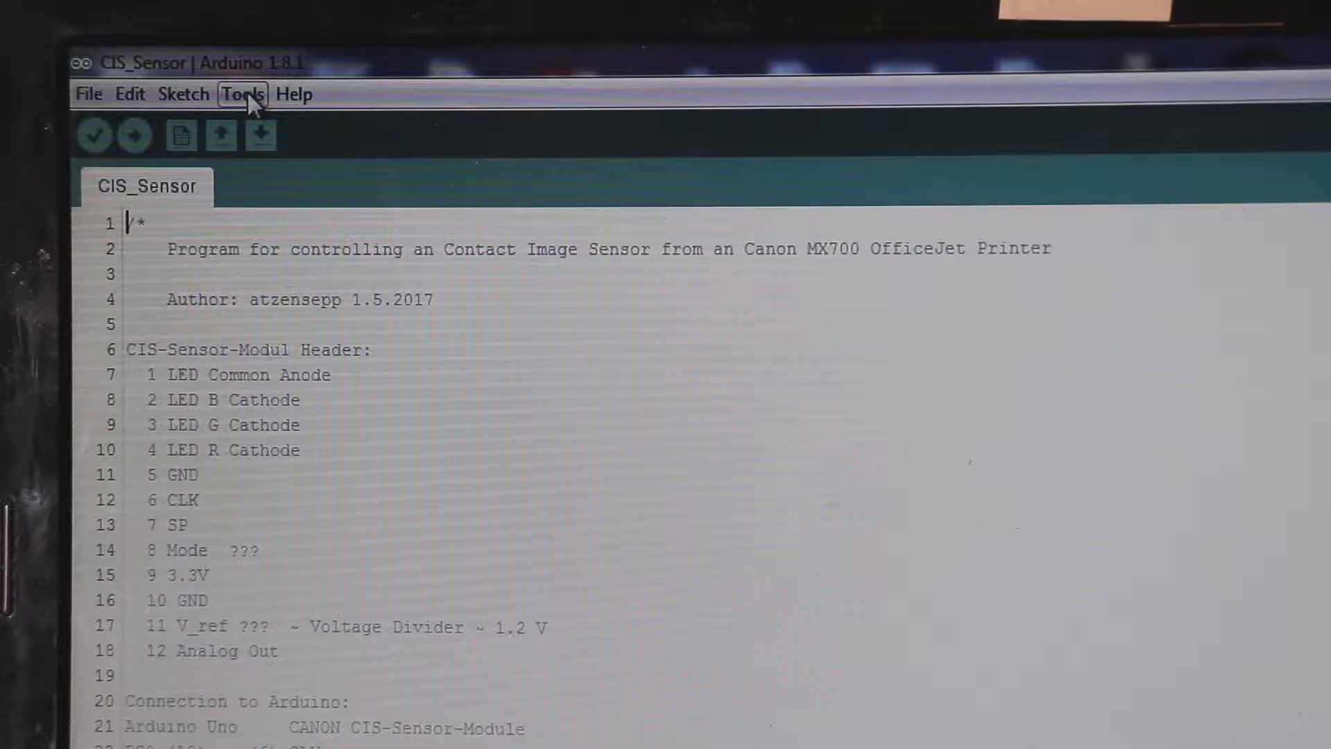
Step: Review Tools settings: ATtiny85 board, Internal 1 MHz clock, Arduino as ISP programmer
{"action": "left_click", "coordinate": [243, 93]}
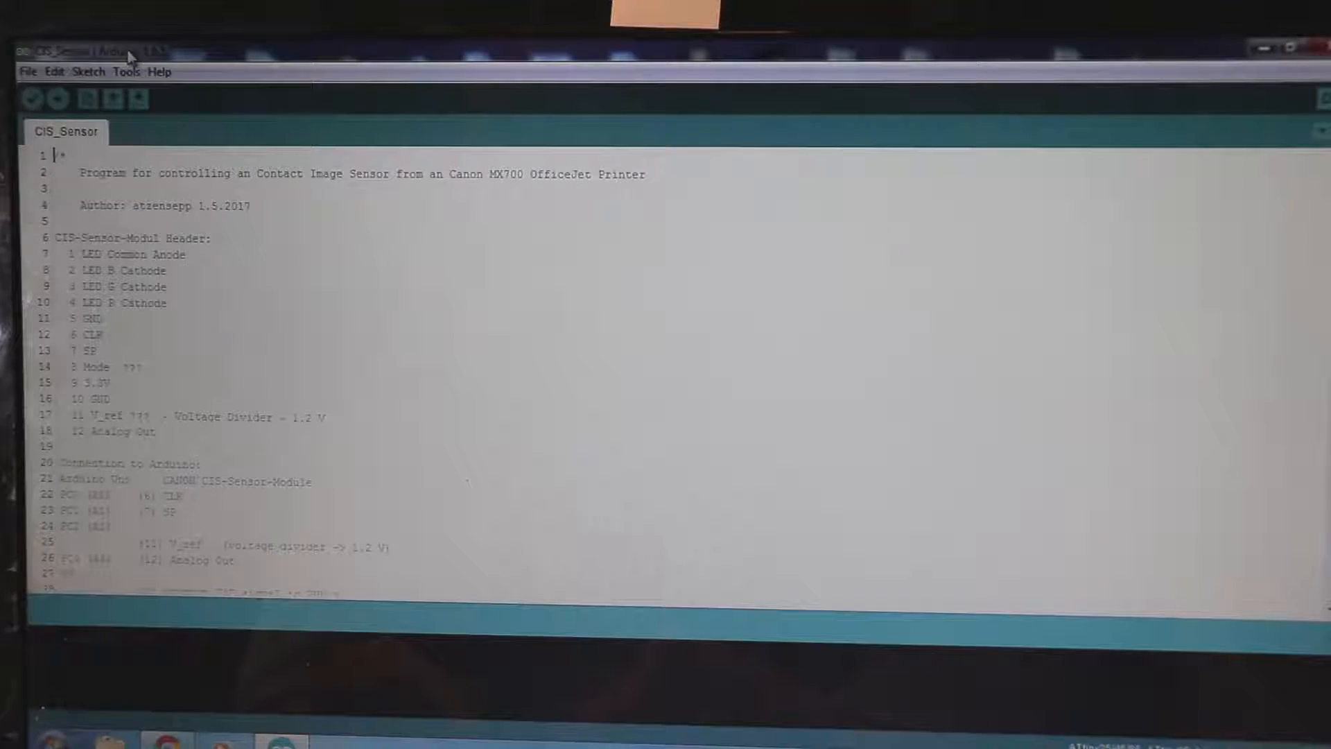
{"action": "left_click", "coordinate": [126, 72]}
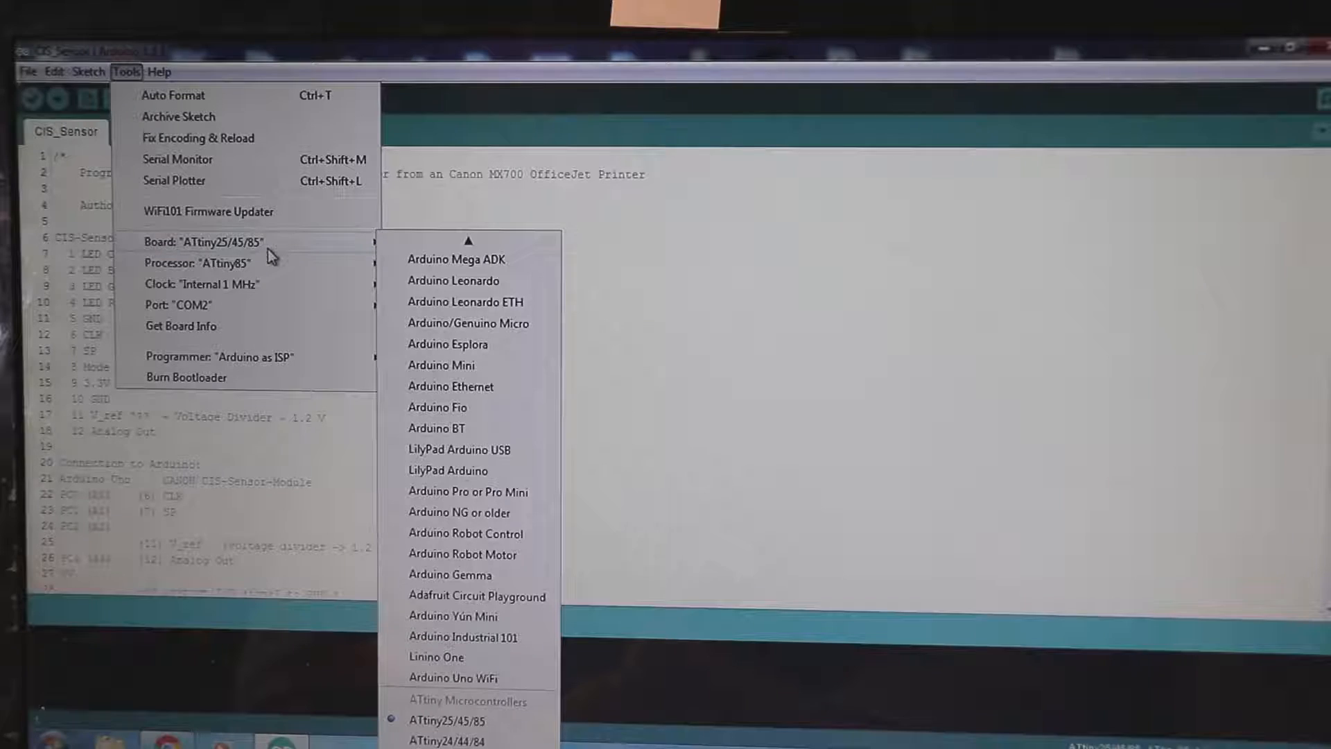
{"action": "mouse_move", "coordinate": [432, 261]}
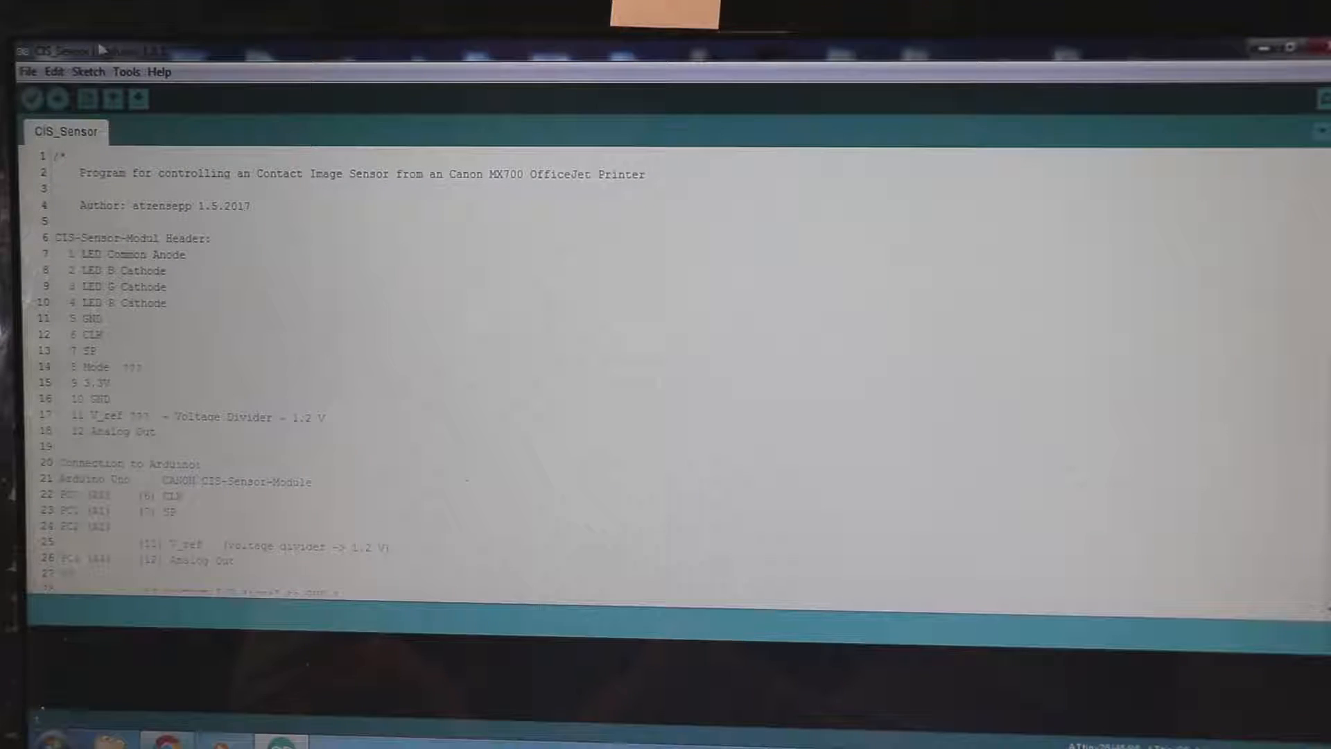
{"action": "left_click", "coordinate": [126, 72]}
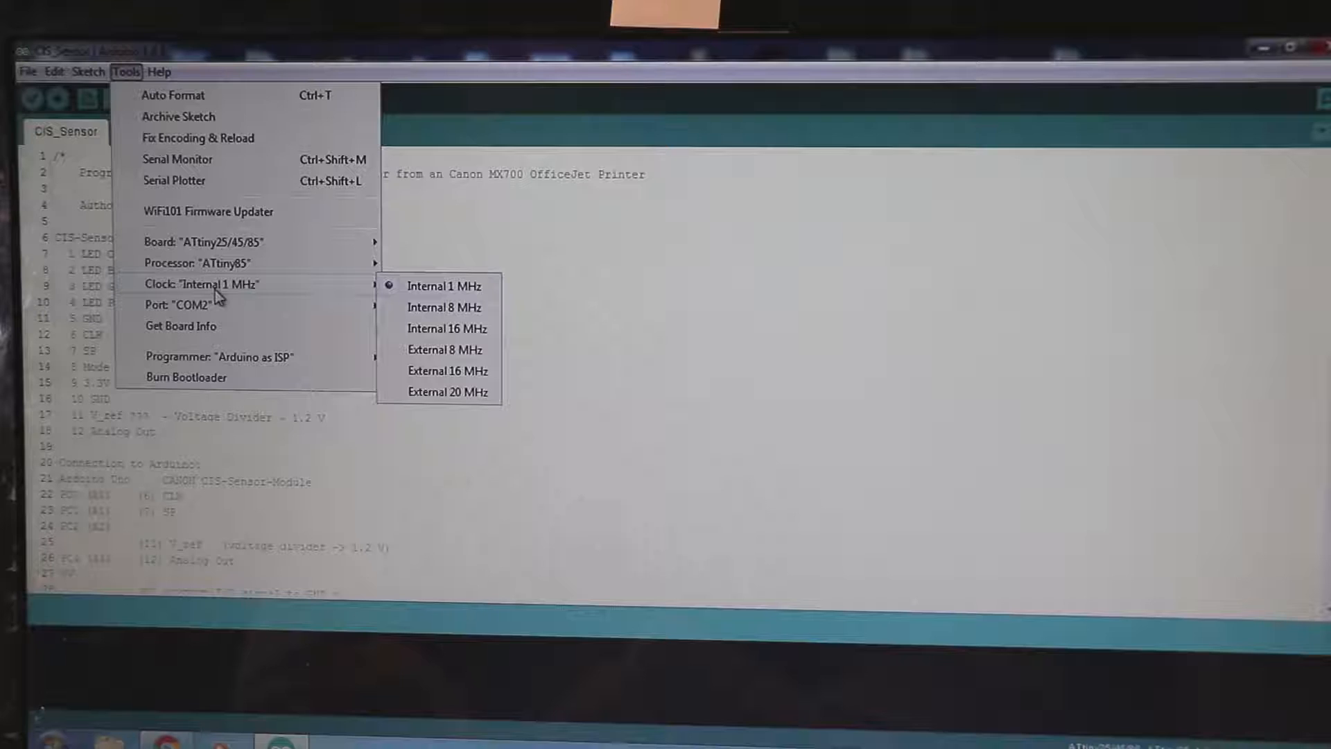
{"action": "mouse_move", "coordinate": [293, 295]}
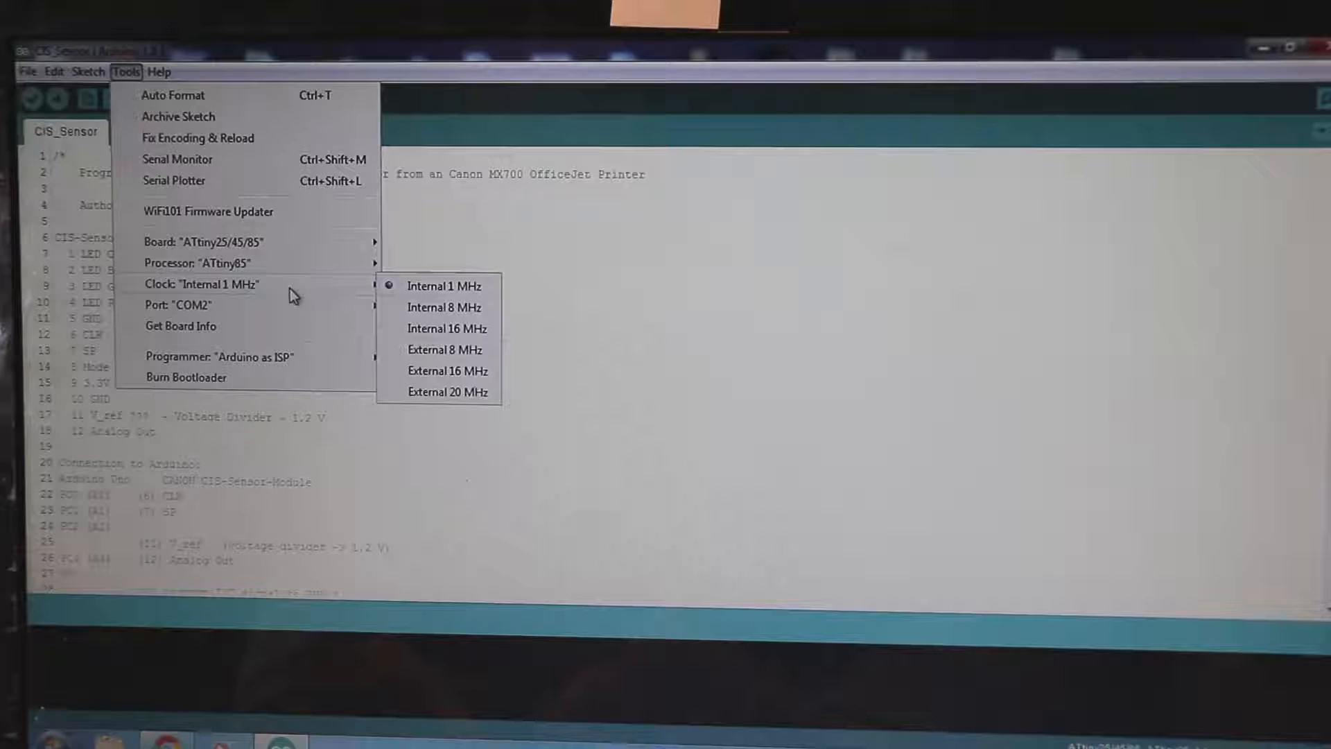
{"action": "mouse_move", "coordinate": [416, 297]}
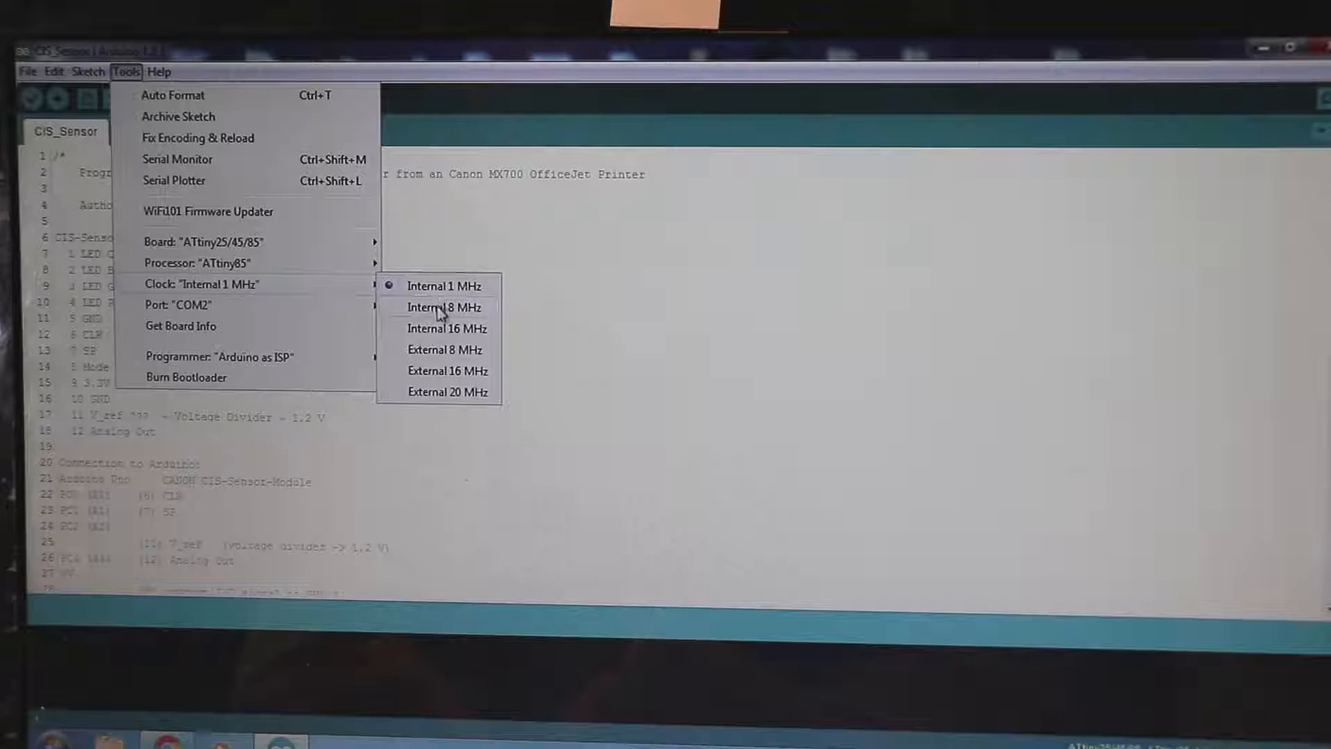
{"action": "mouse_move", "coordinate": [442, 329]}
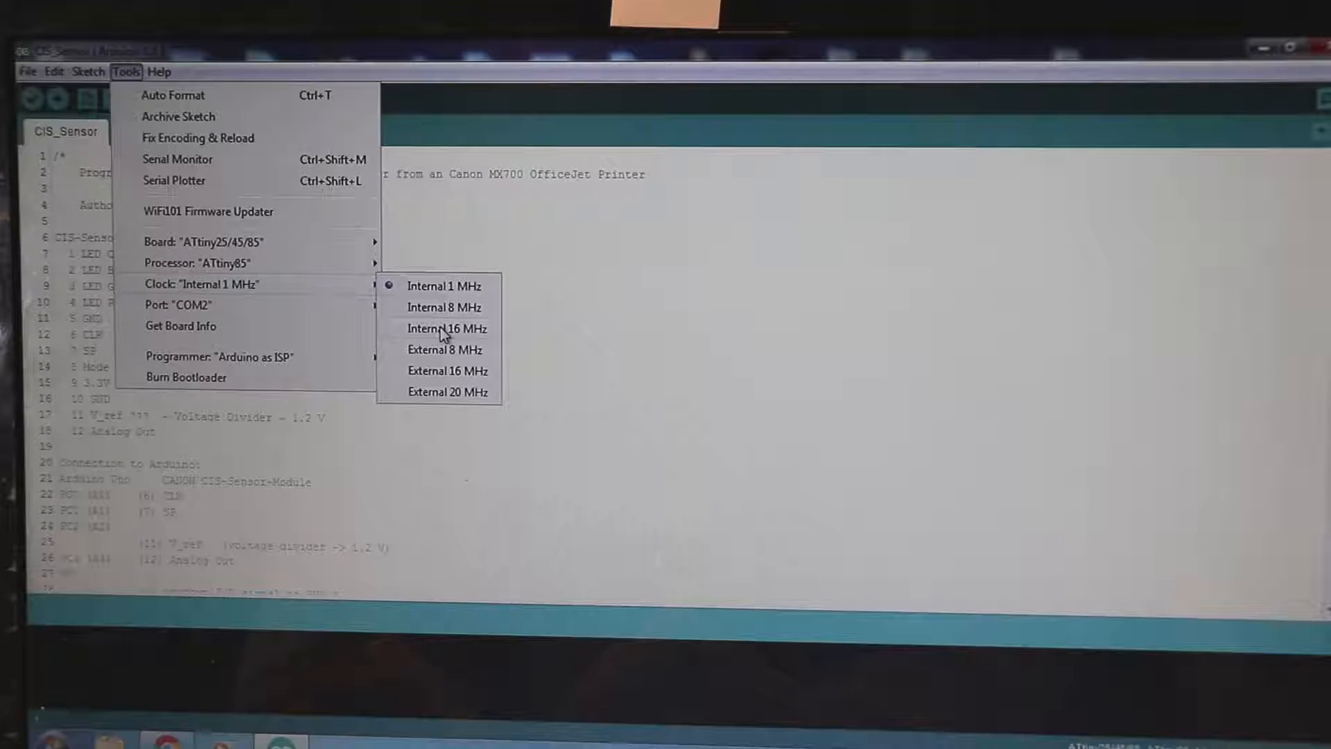
{"action": "mouse_move", "coordinate": [458, 339]}
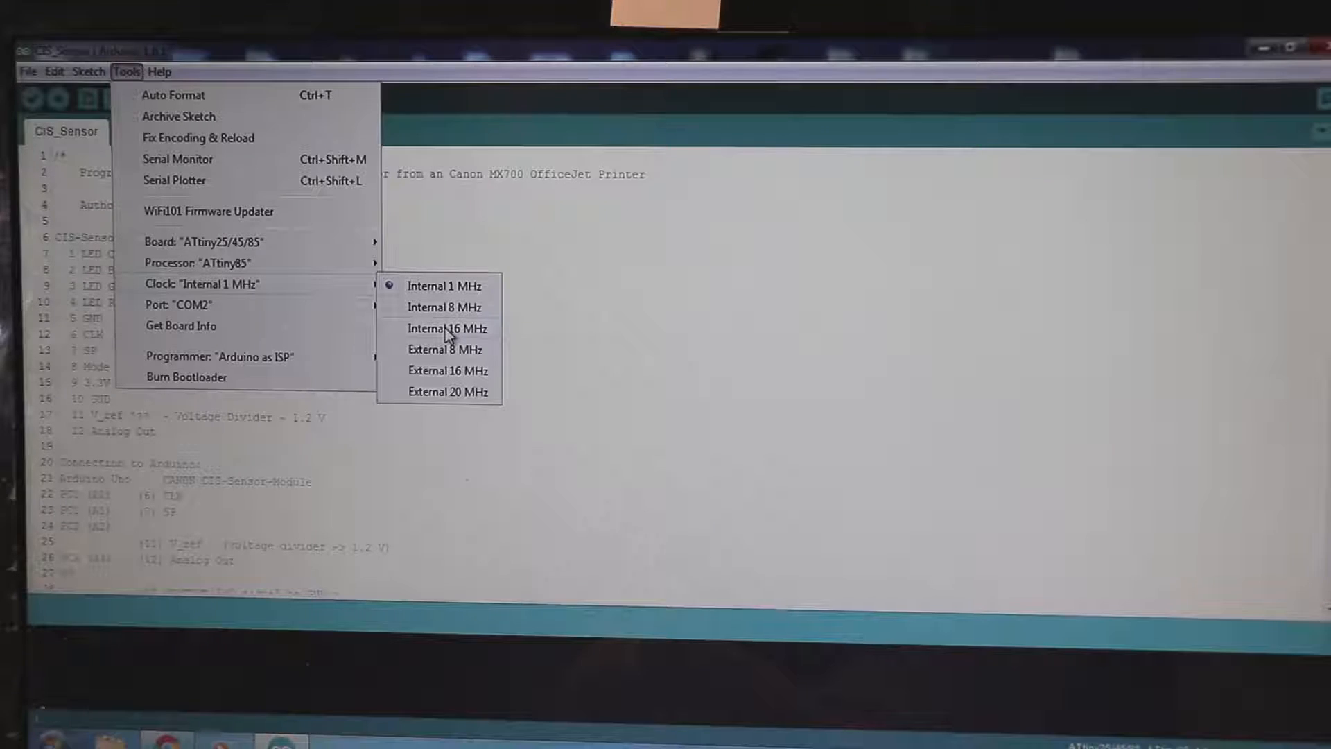
{"action": "mouse_move", "coordinate": [439, 323]}
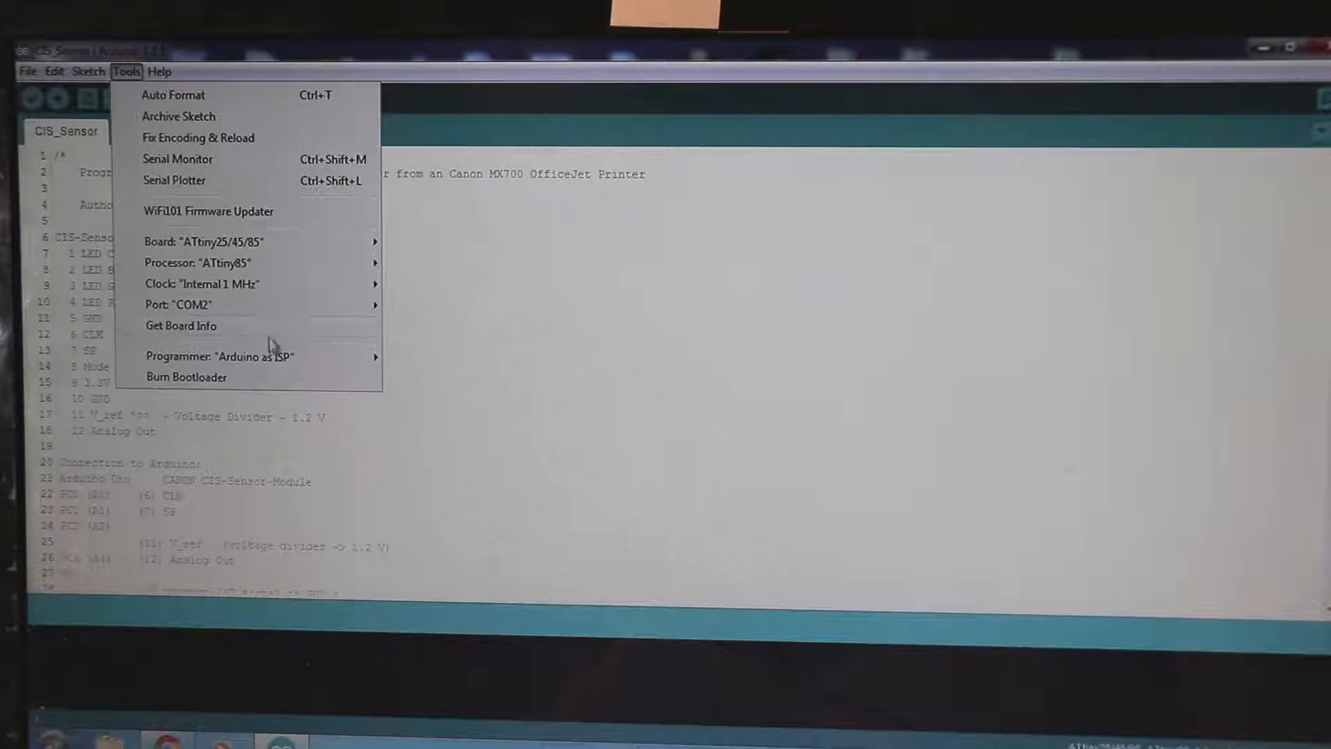
{"action": "left_click", "coordinate": [219, 355]}
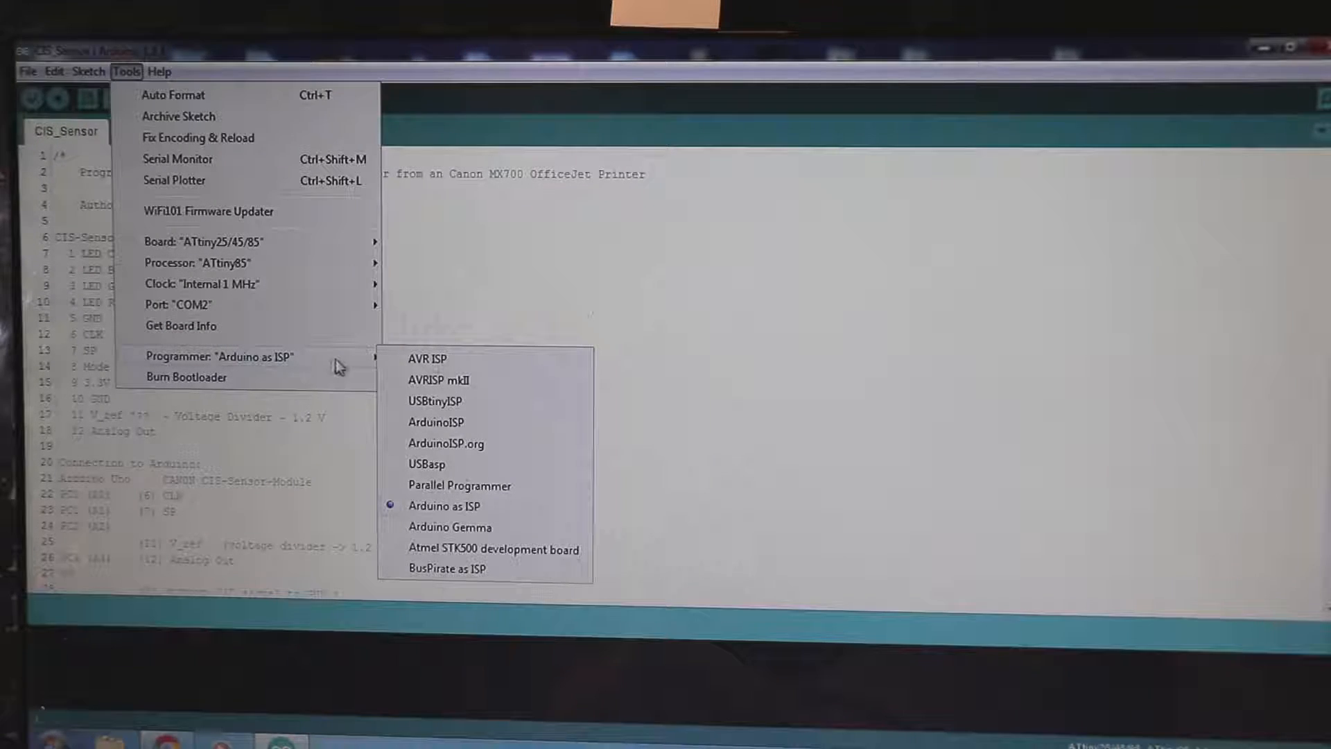
{"action": "mouse_move", "coordinate": [435, 506]}
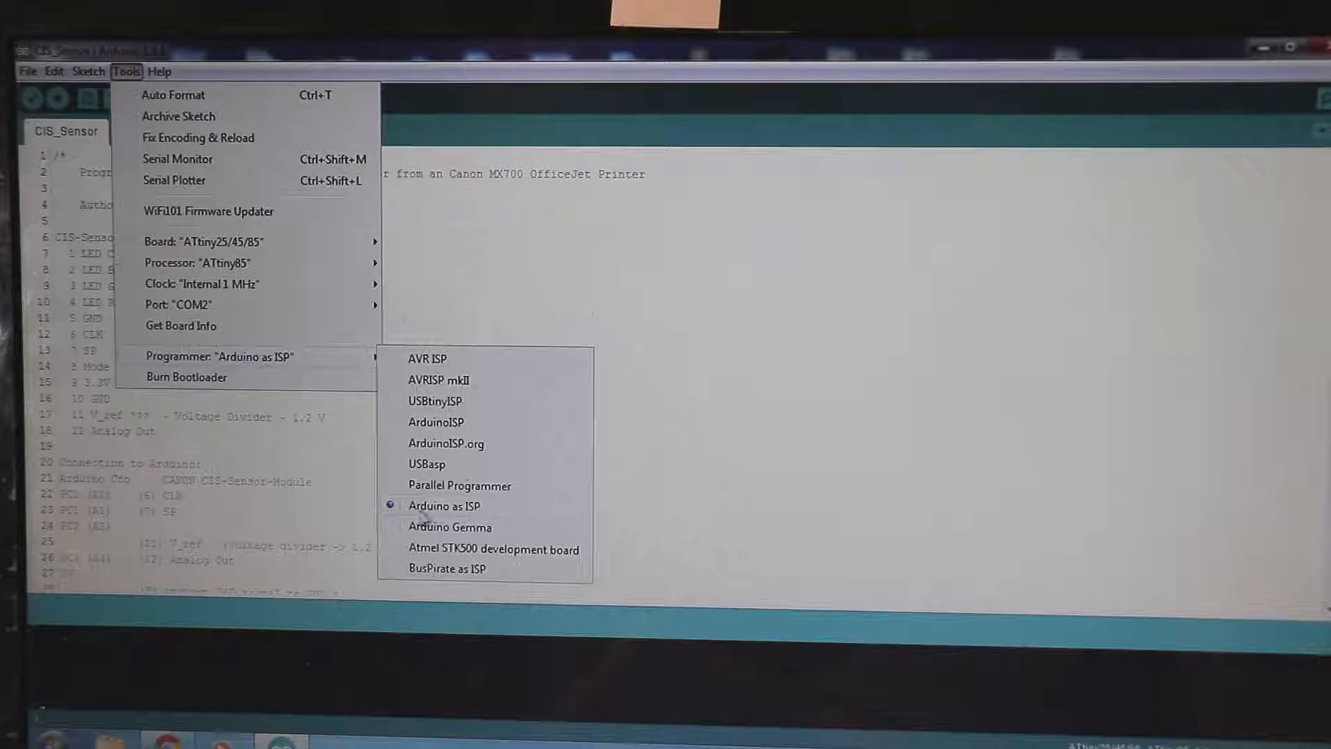
{"action": "mouse_move", "coordinate": [201, 284]}
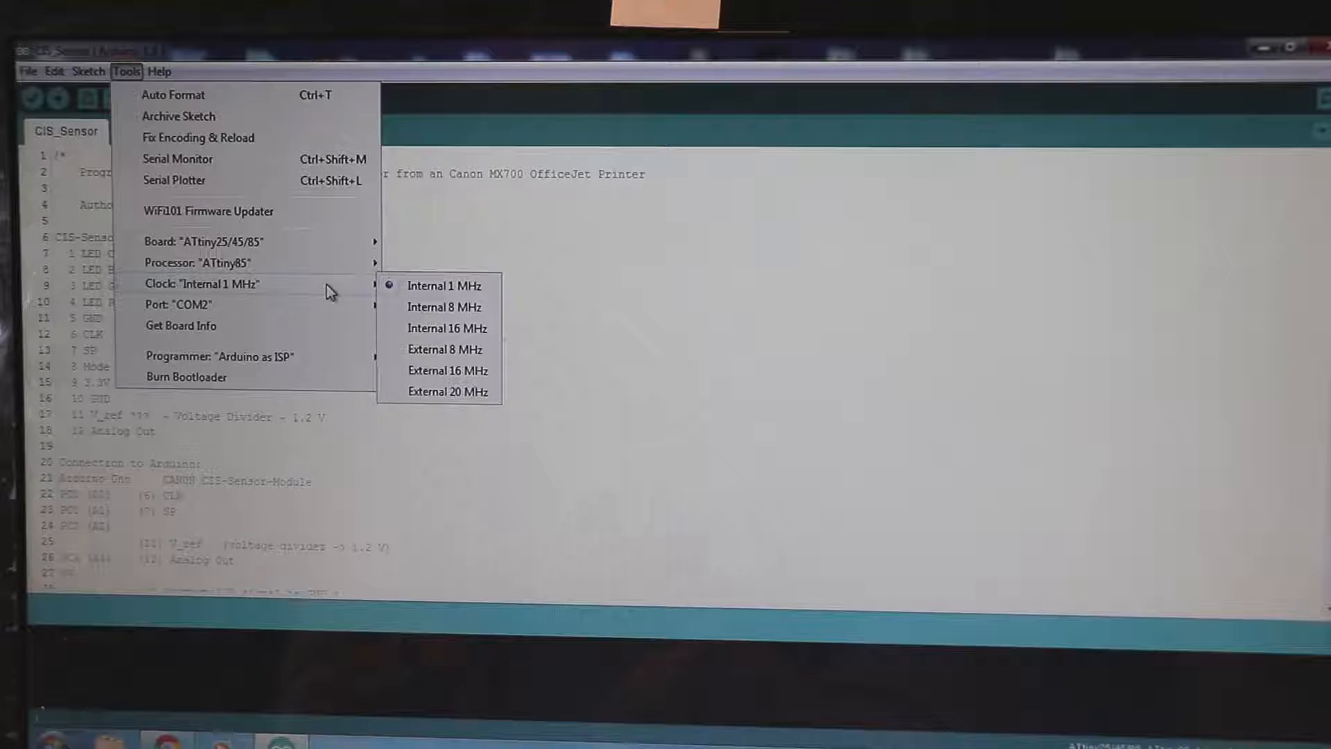
{"action": "mouse_move", "coordinate": [437, 300]}
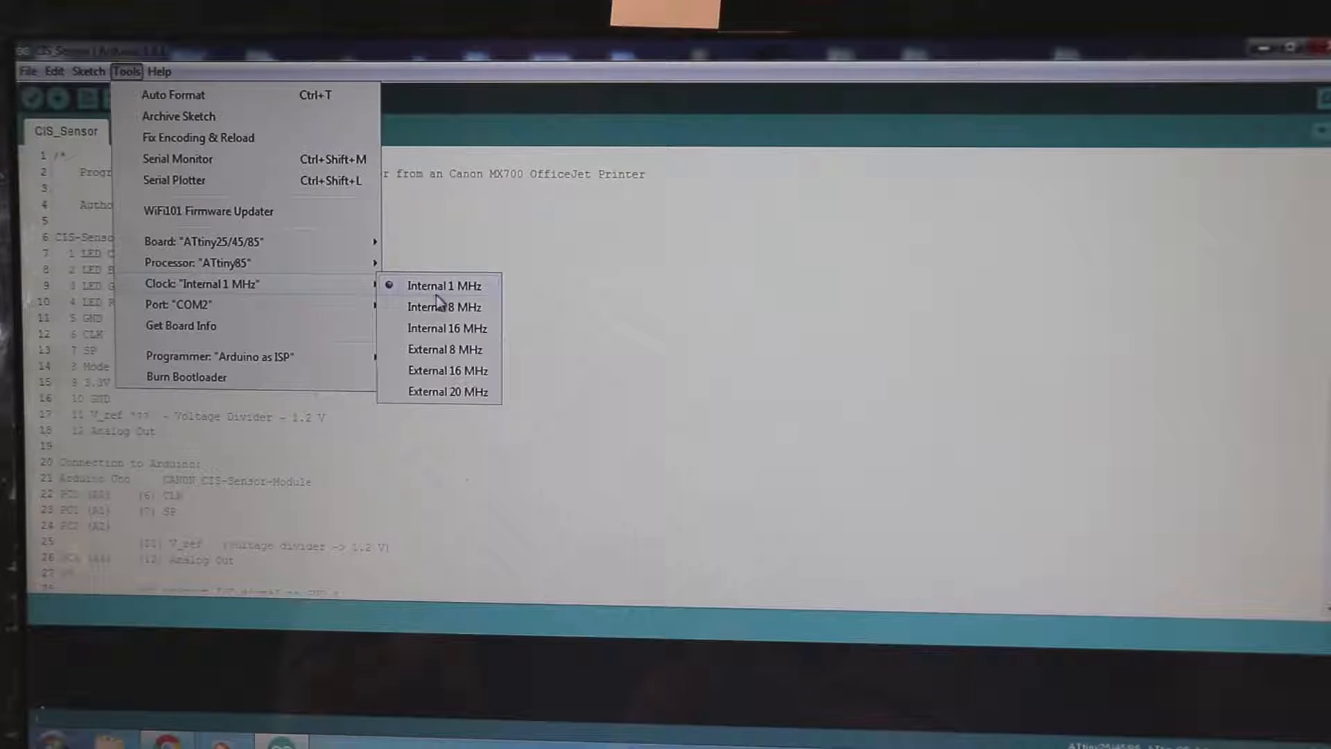
{"action": "mouse_move", "coordinate": [439, 331]}
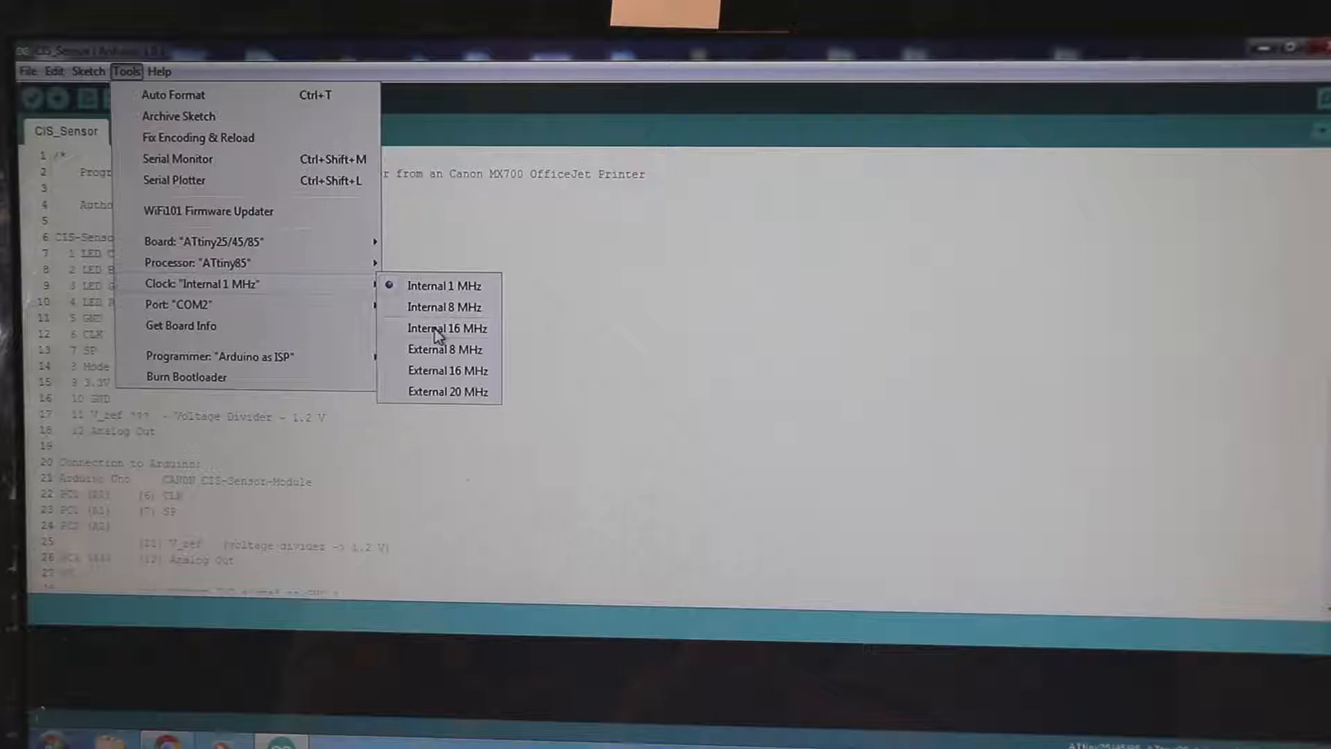
{"action": "mouse_move", "coordinate": [264, 291]}
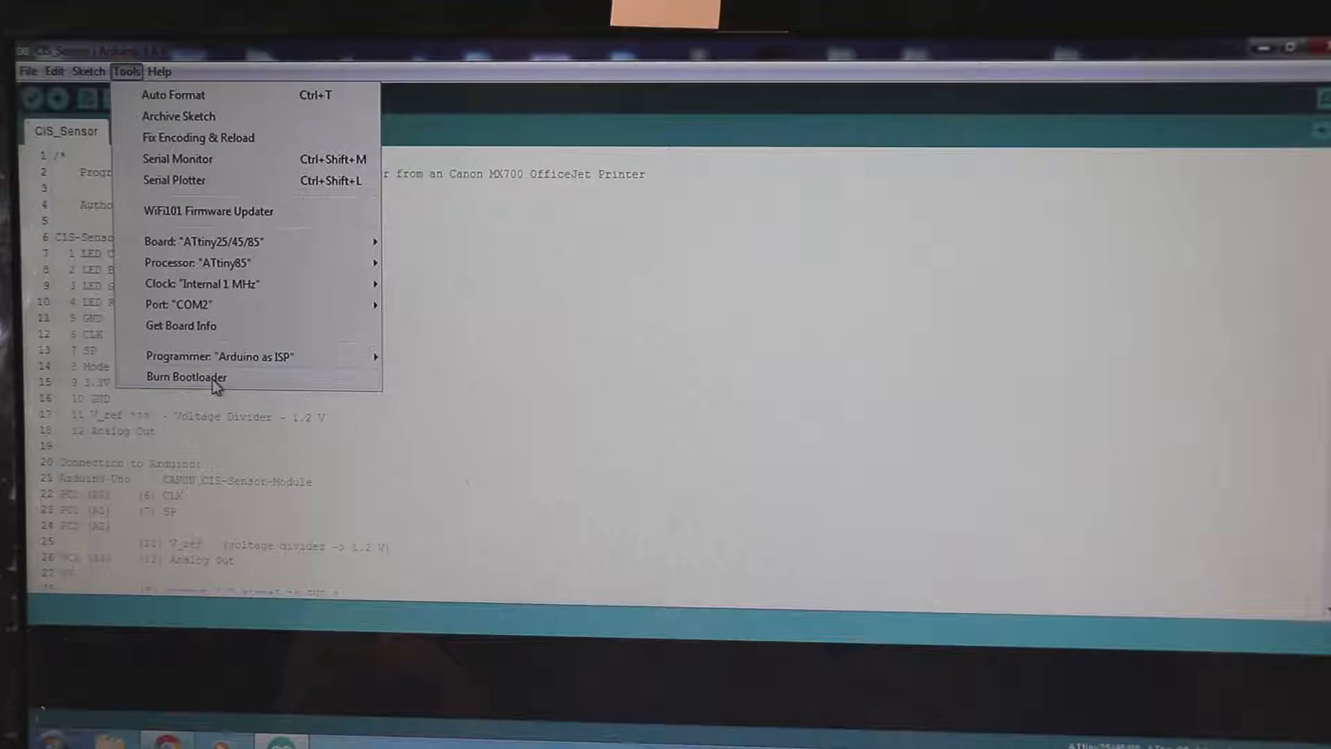
Step: Burn the bootloader onto the ATtiny85 via Tools > Burn Bootloader
{"action": "left_click", "coordinate": [186, 378]}
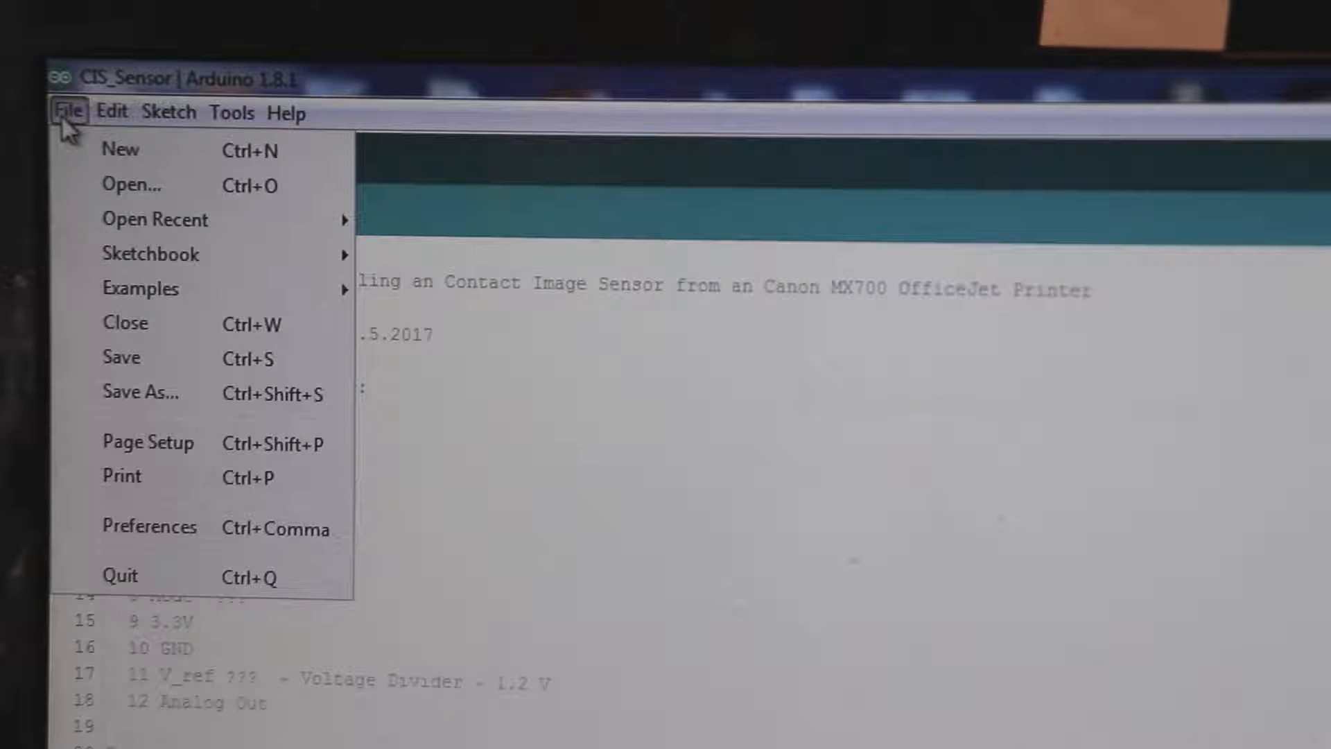
{"action": "mouse_move", "coordinate": [140, 289]}
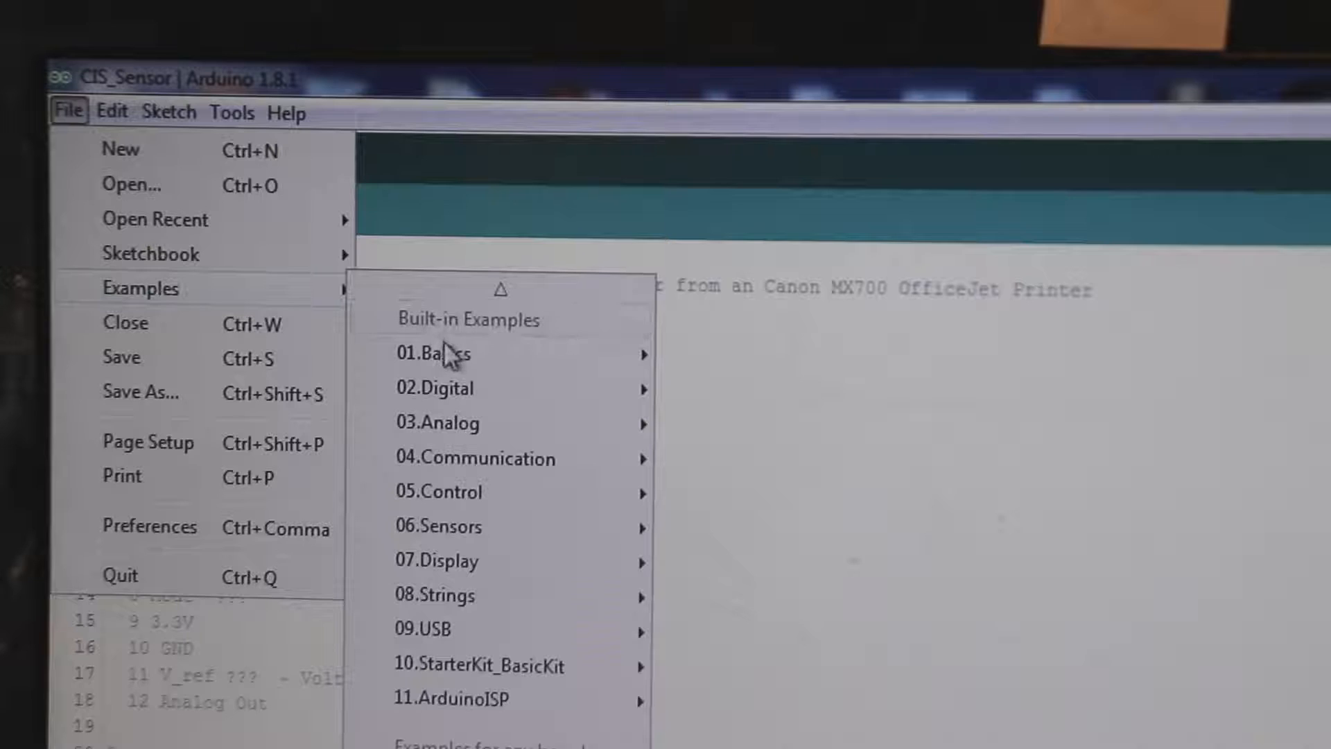
{"action": "mouse_move", "coordinate": [434, 352]}
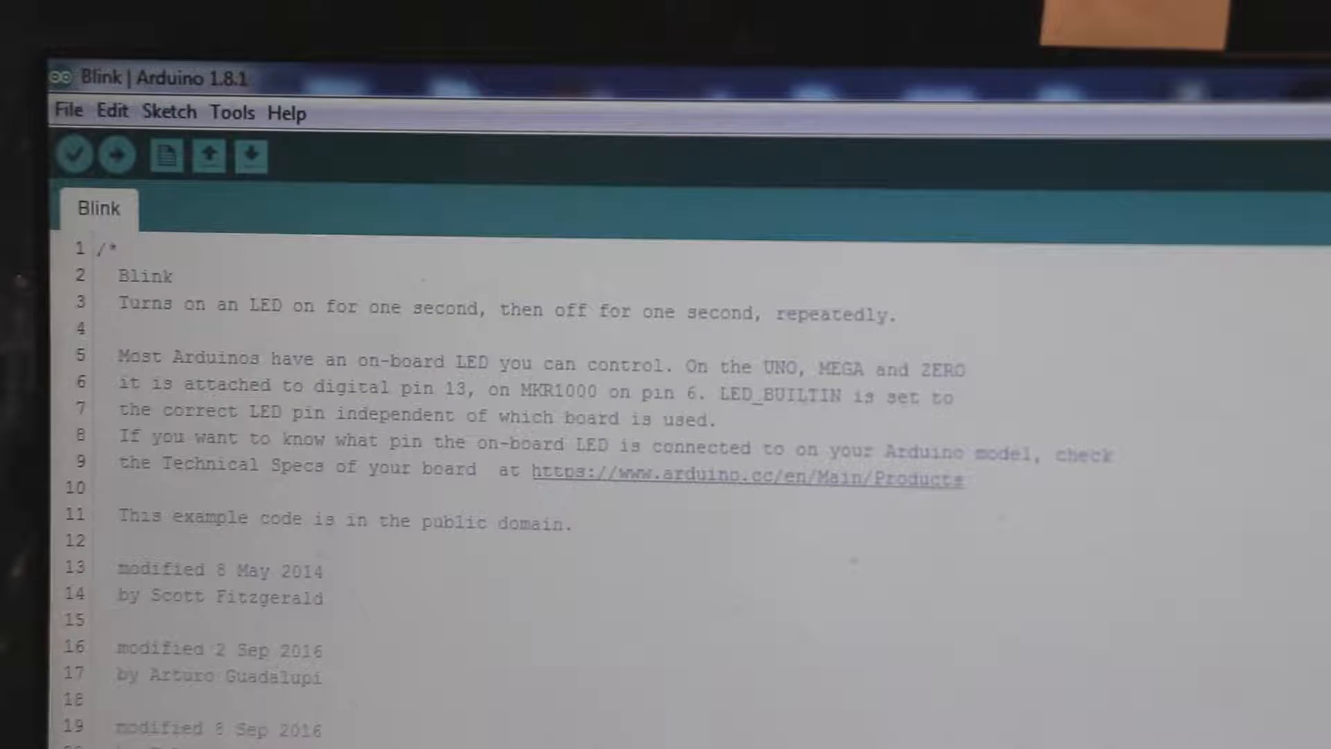
Step: Delete LED_BUILTIN from pinMode() in Blink's setup function
{"action": "scroll", "scroll_direction": "down", "scroll_amount": 3}
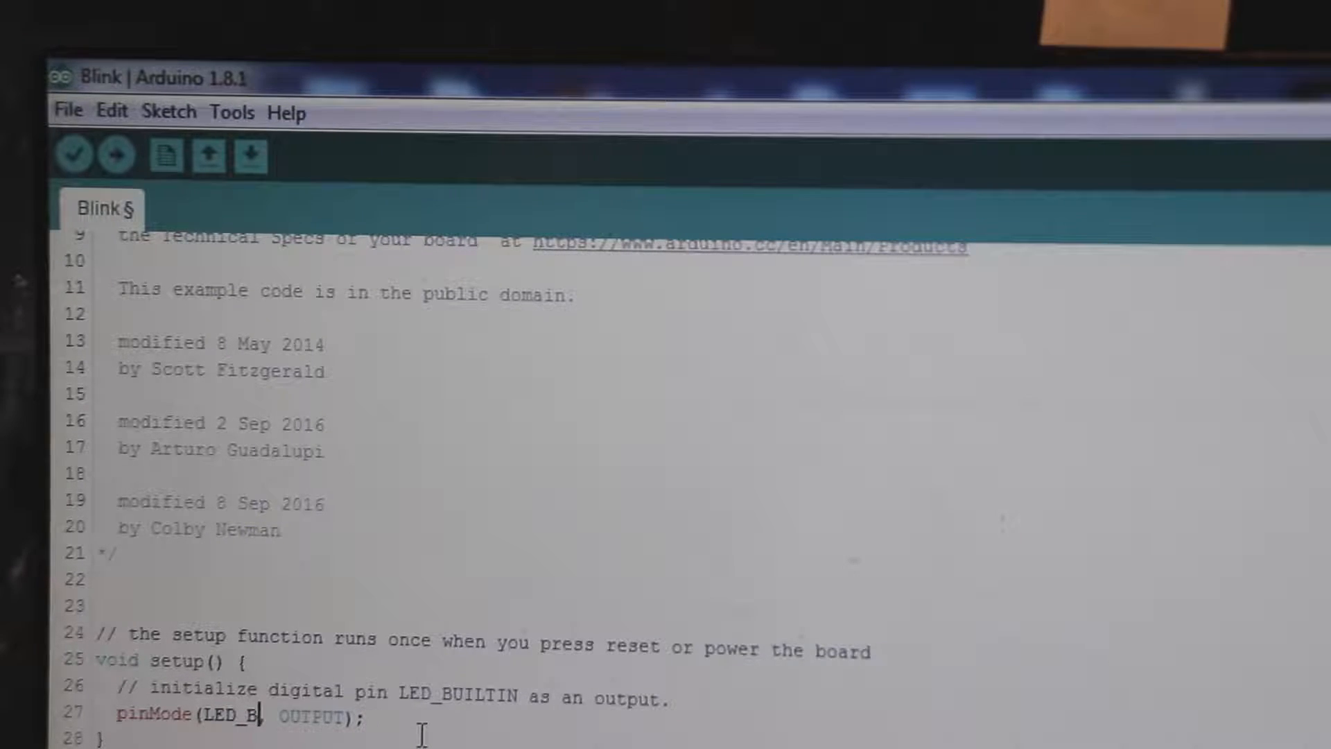
{"action": "key", "text": "Backspace"}
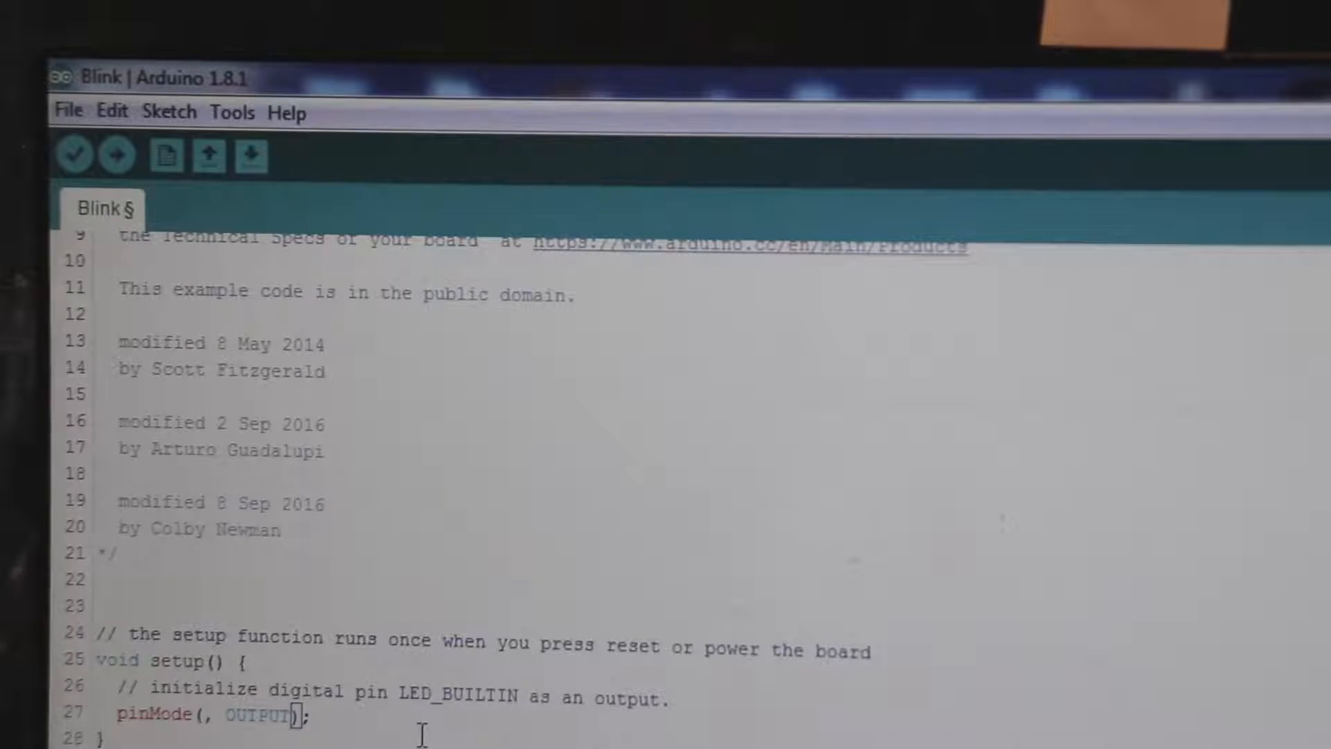
{"action": "scroll", "scroll_direction": "down", "scroll_amount": 3}
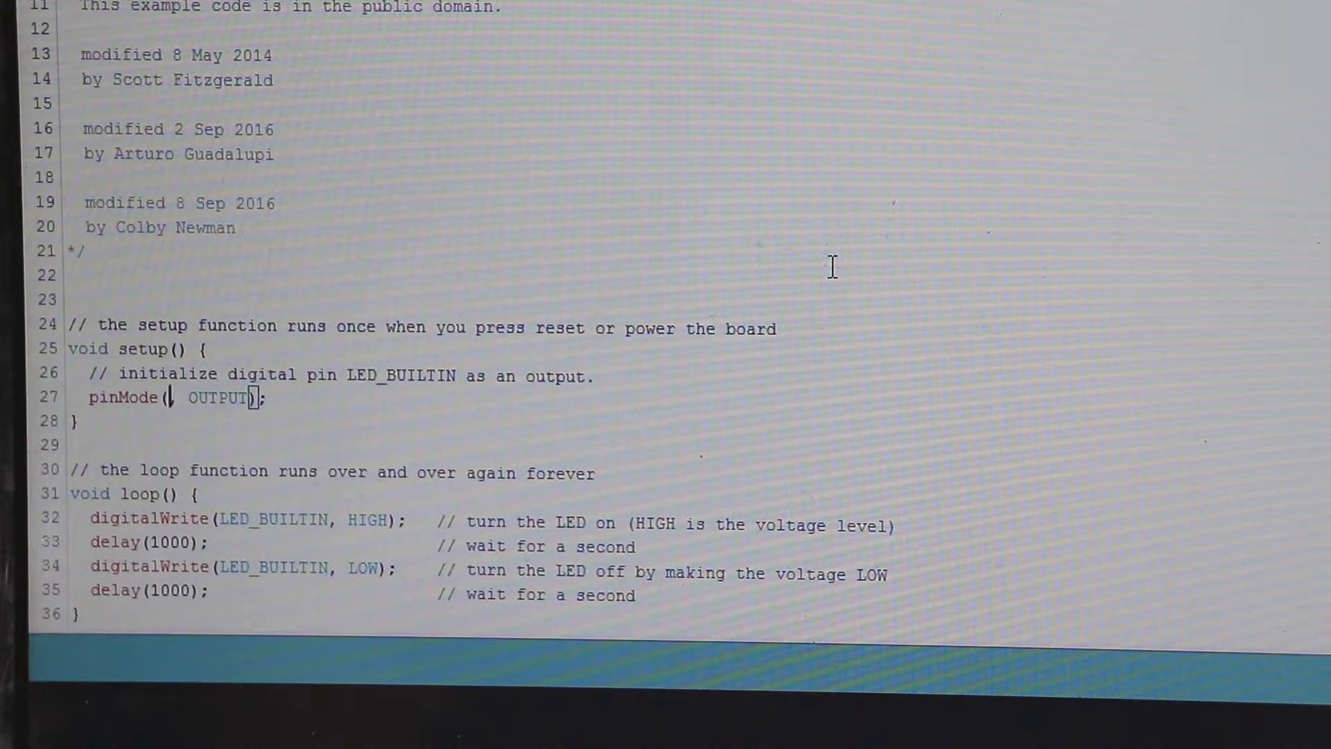
Step: Enter pin 3 in place of LED_BUILTIN in the pinMode and digitalWrite calls
{"action": "type", "text": "3"}
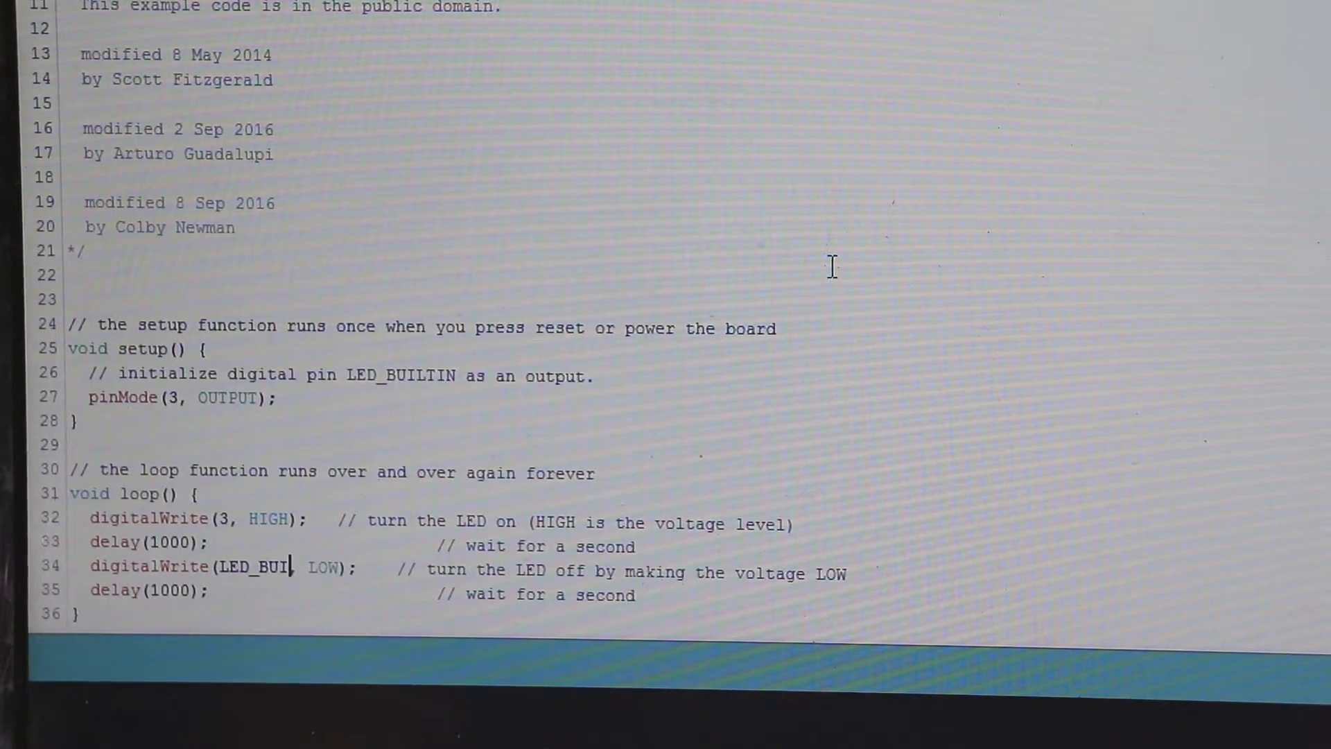
{"action": "type", "text": "3"}
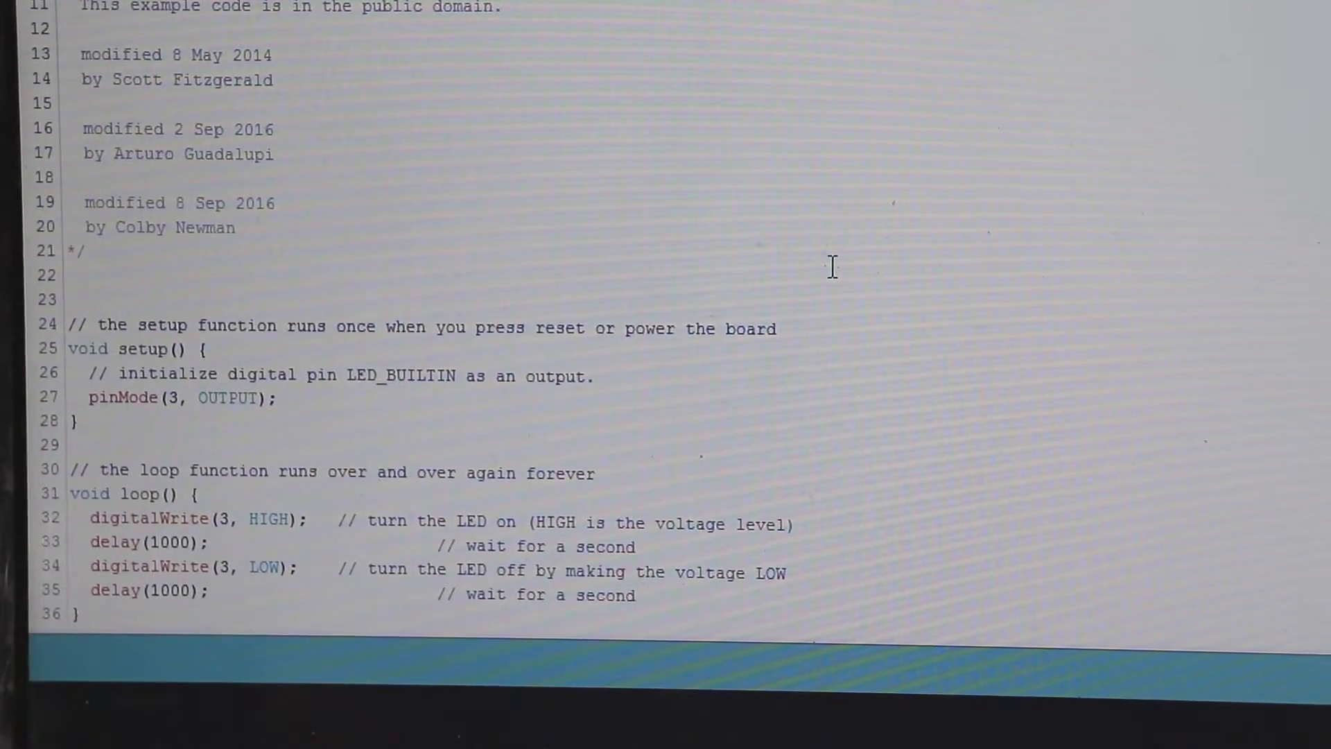